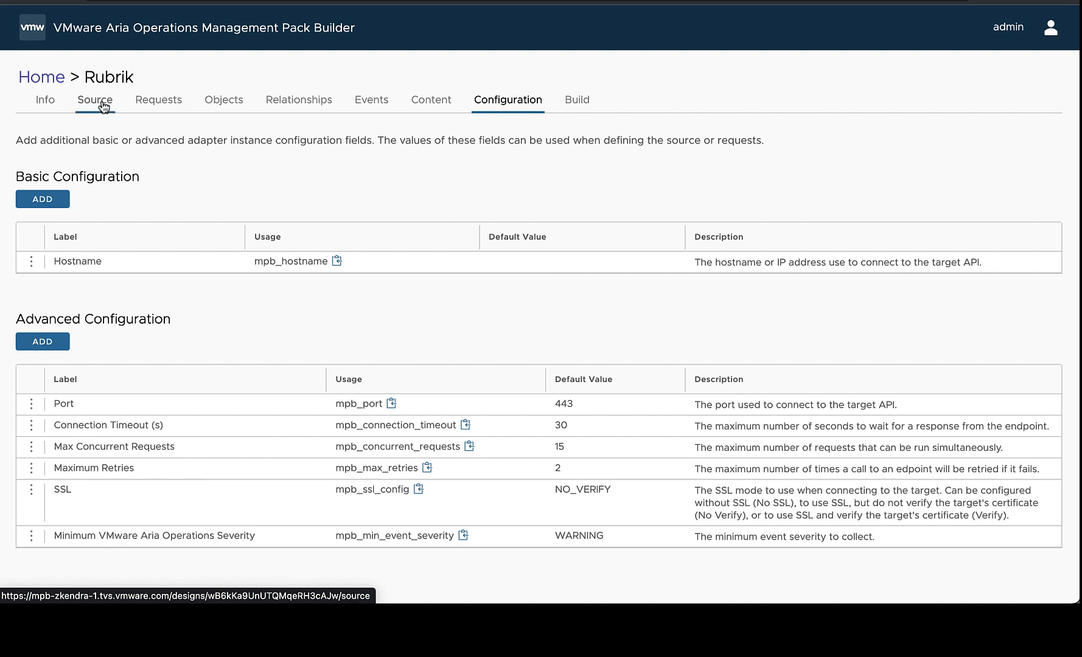
mouse_move(150, 108)
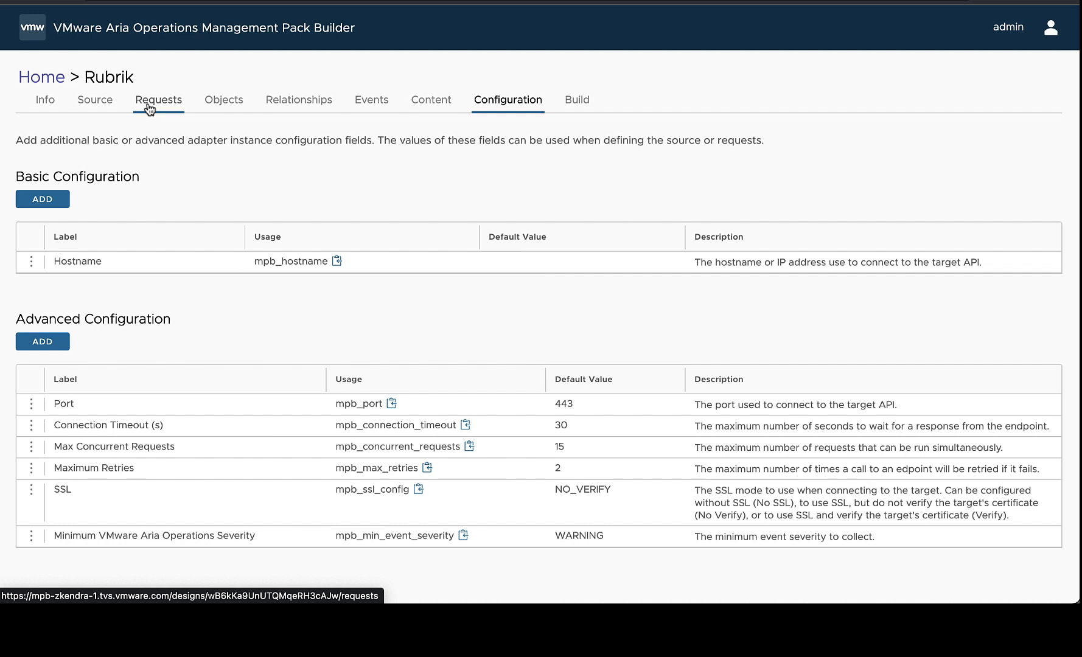
mouse_move(95, 100)
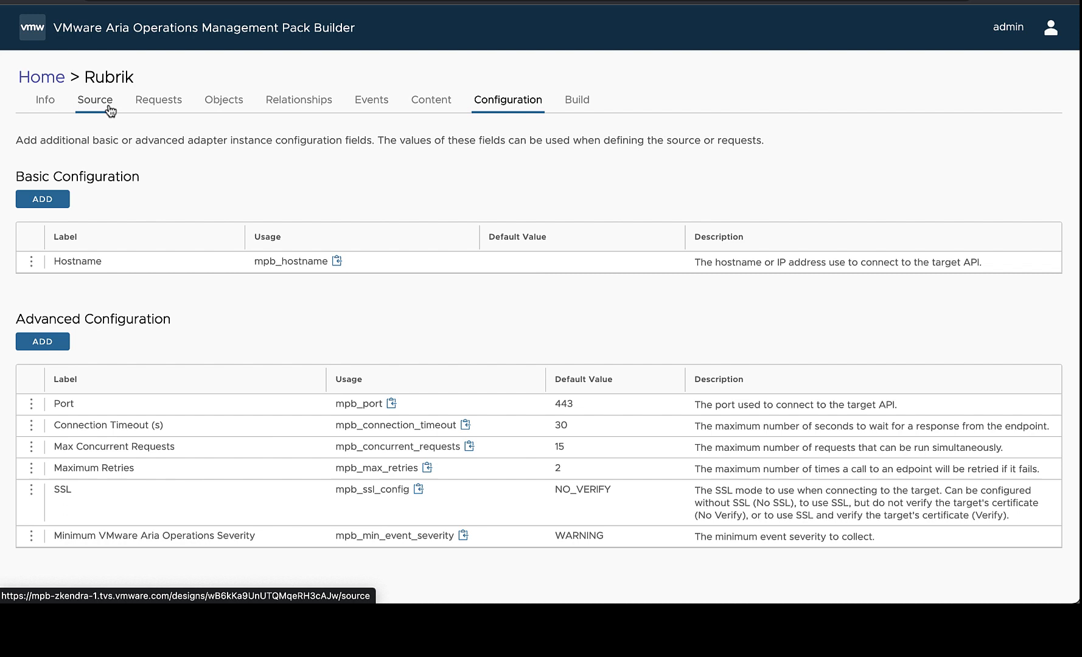
Inspect the 'api' part of the Rubrik source Base API Path, then cancel without changes.
click(95, 100)
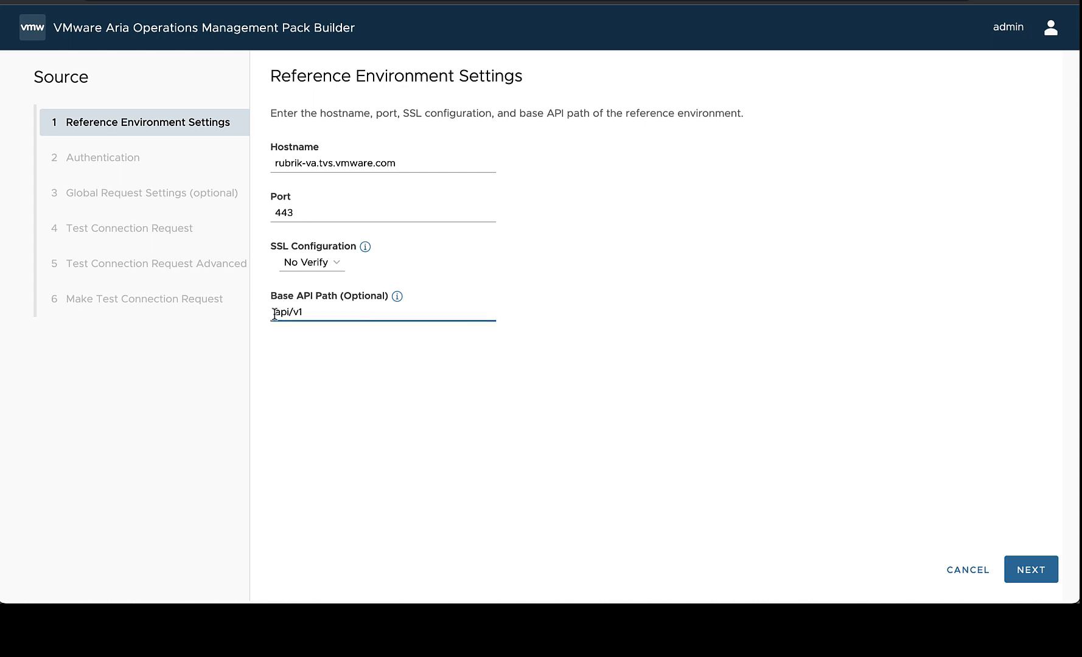
double_click(285, 313)
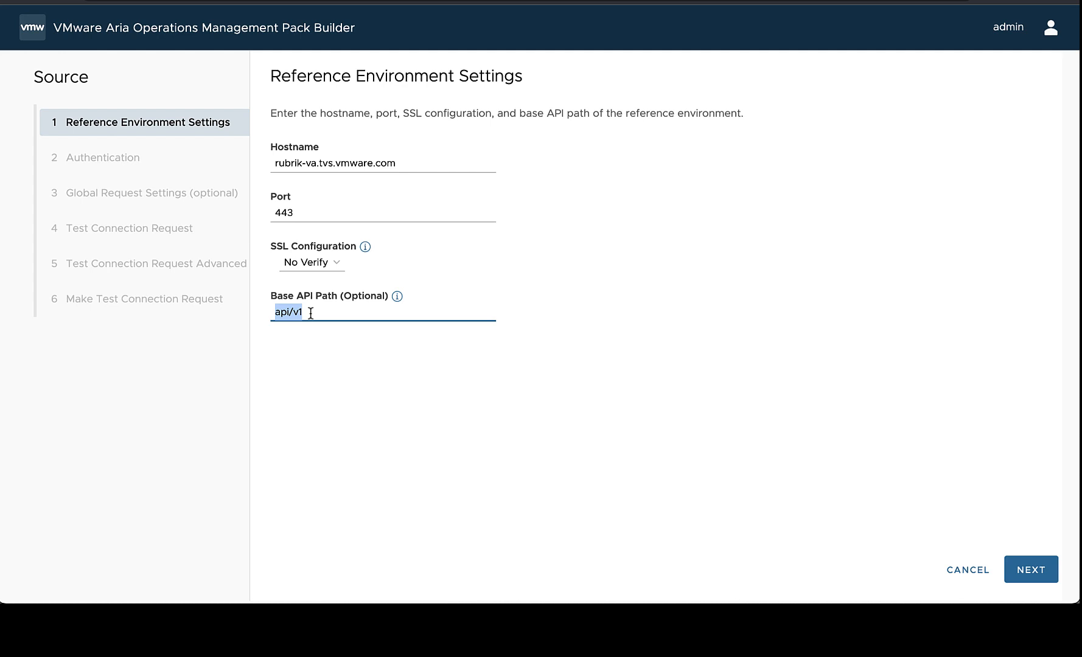
mouse_move(838, 428)
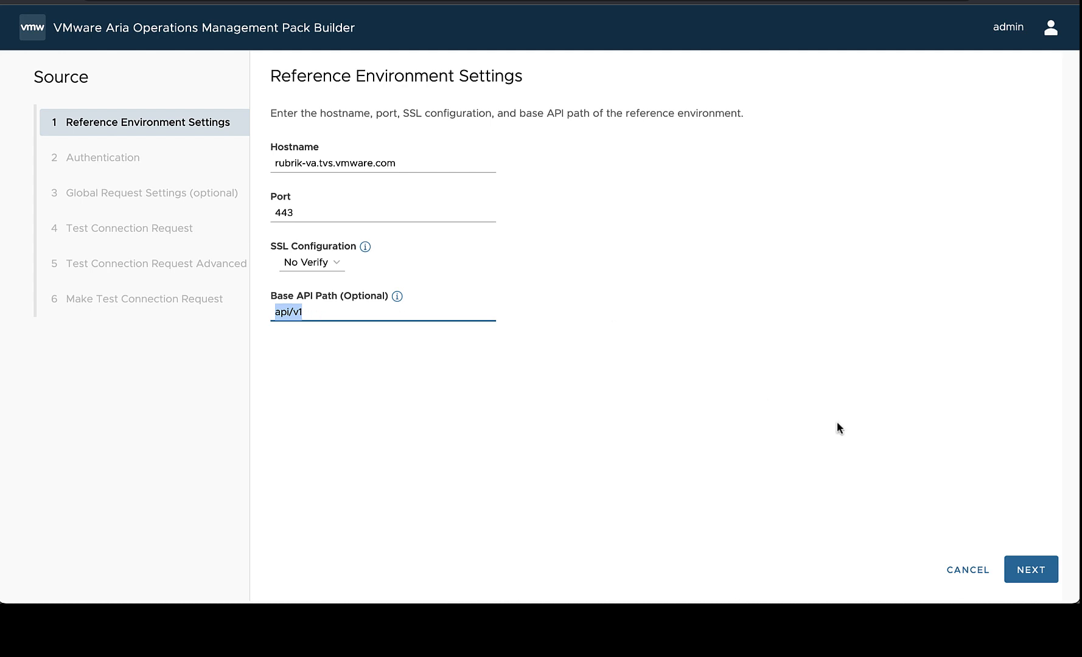
mouse_move(963, 562)
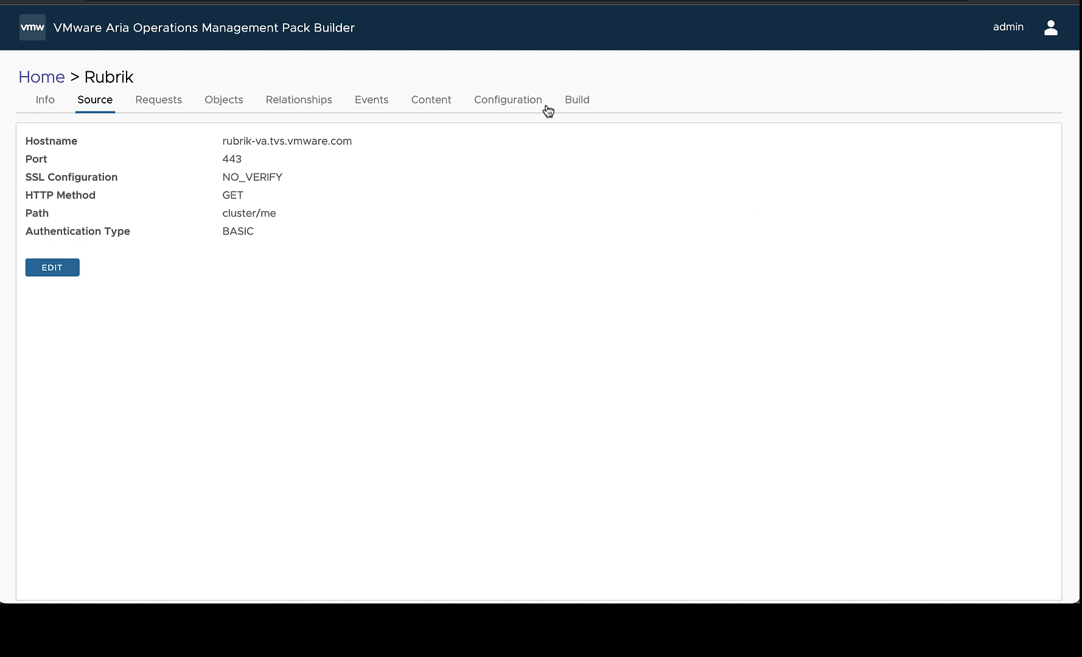
Start a new advanced configuration parameter on the Configuration page.
click(508, 100)
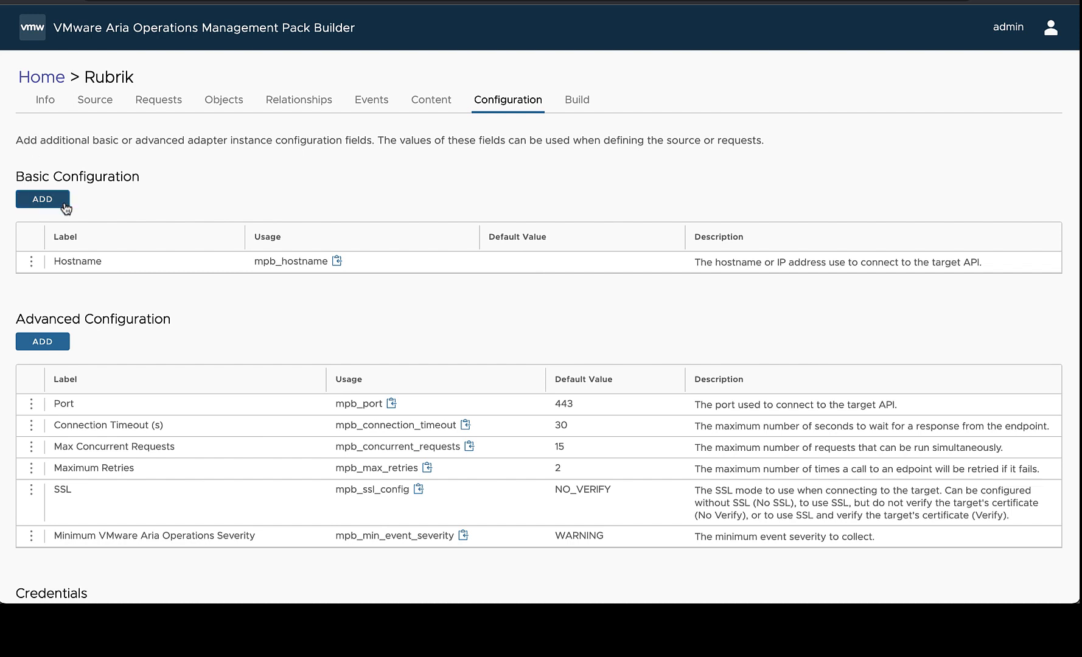
mouse_move(70, 373)
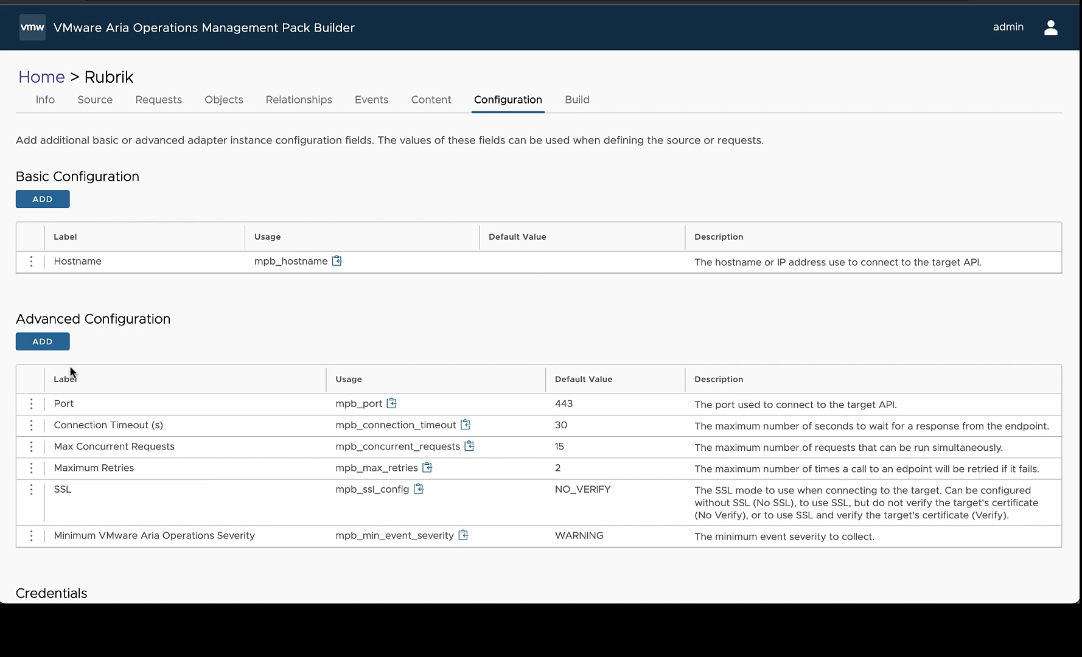
mouse_move(73, 359)
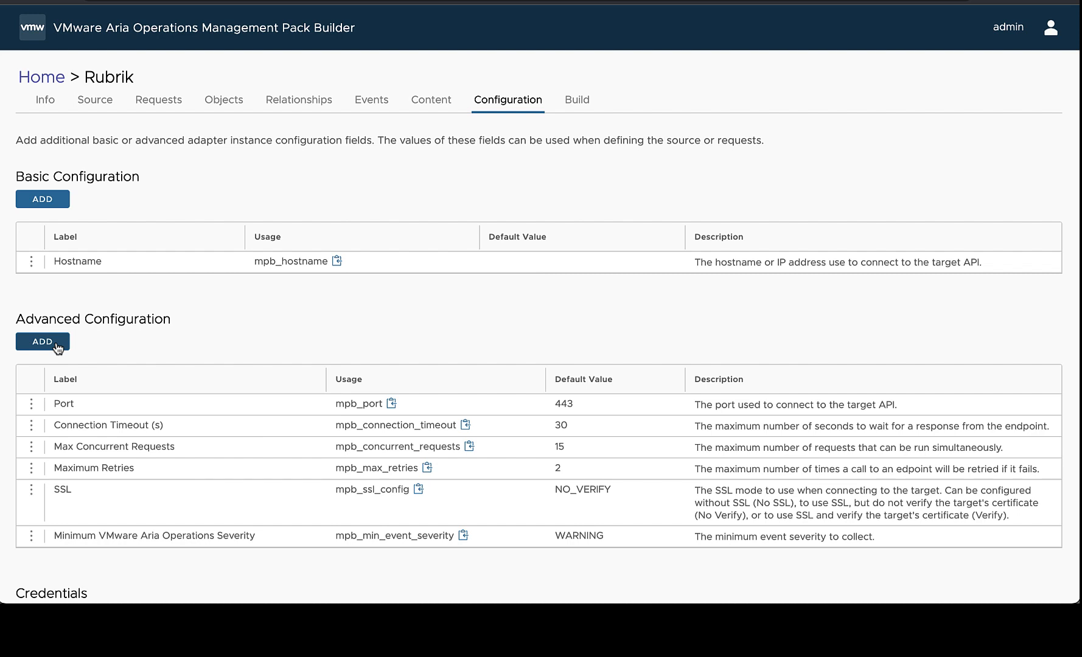
click(43, 342)
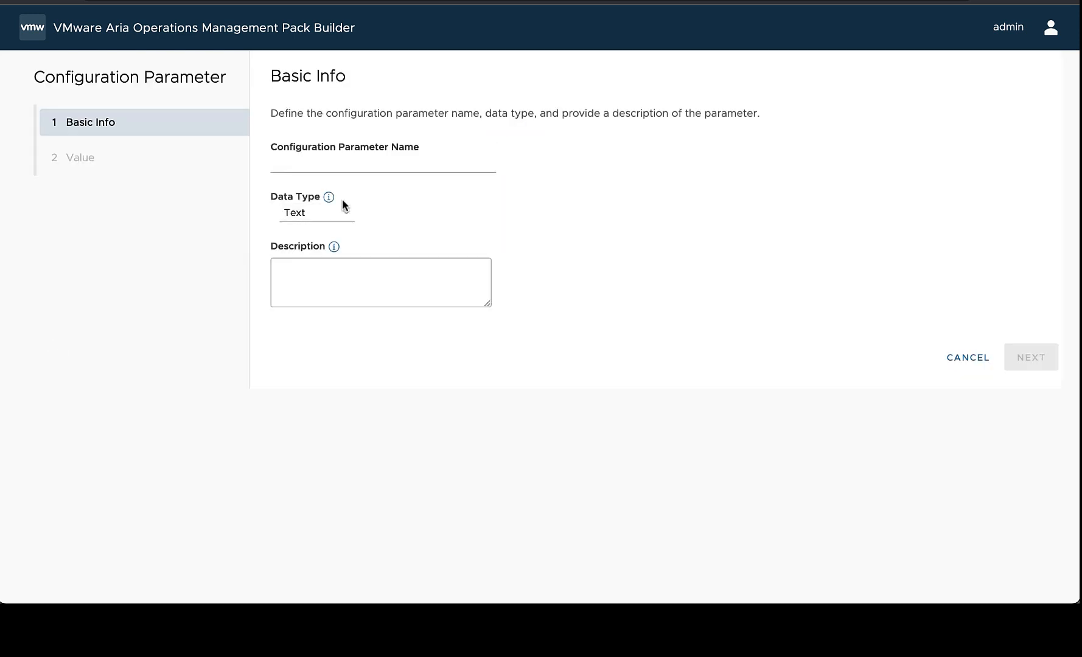
Name the parameter 'API Version' and make its data type List.
click(373, 168)
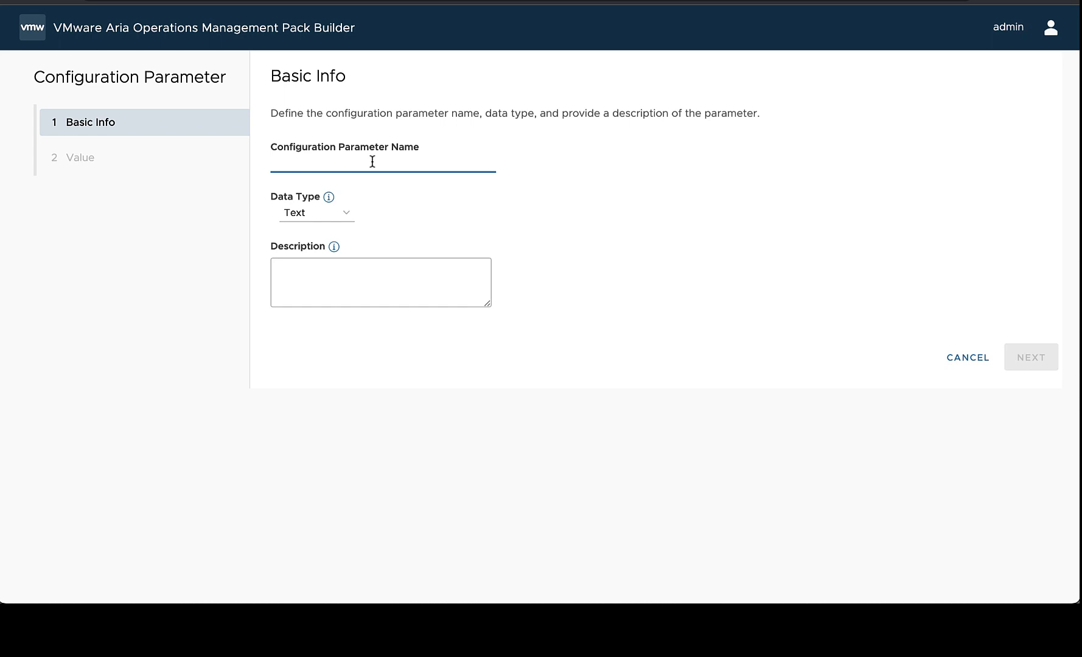
text(API Version)
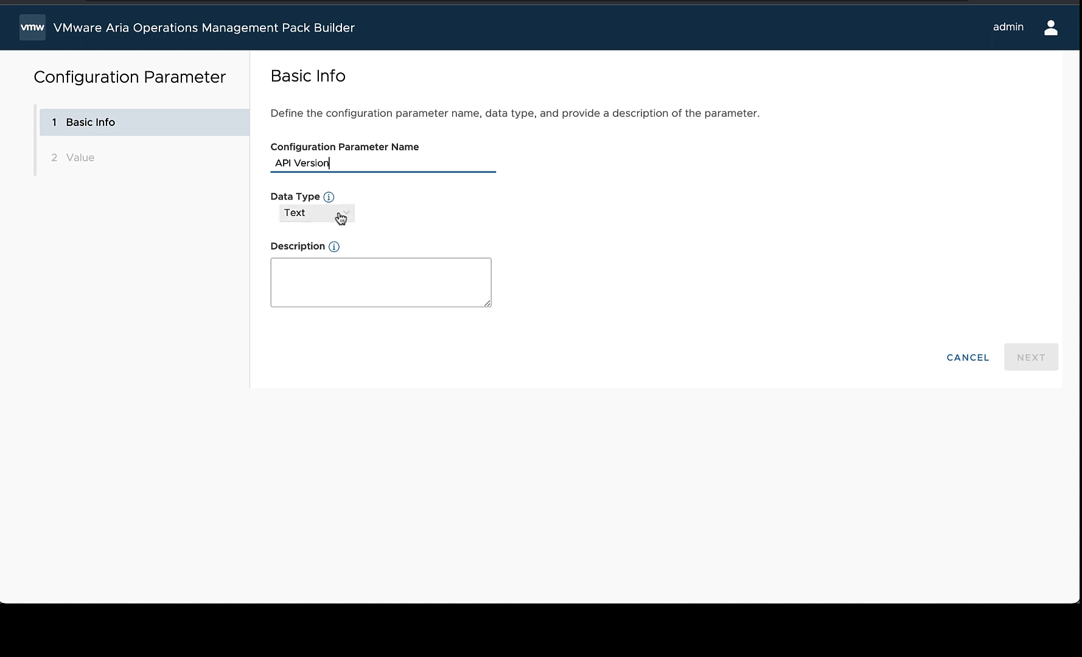
mouse_move(336, 219)
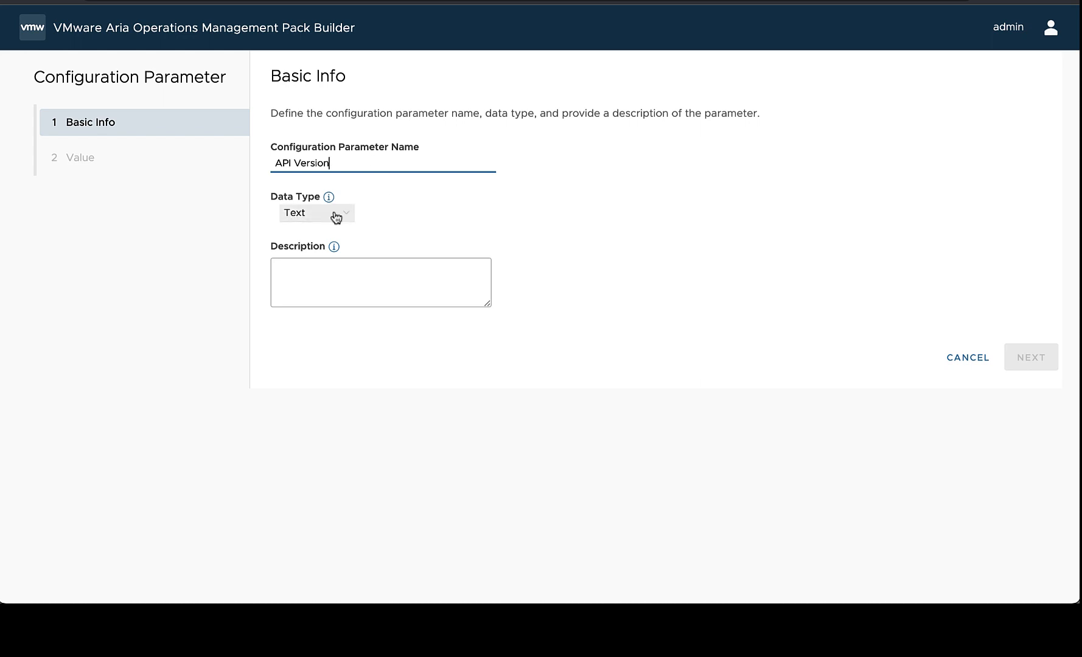
mouse_move(330, 198)
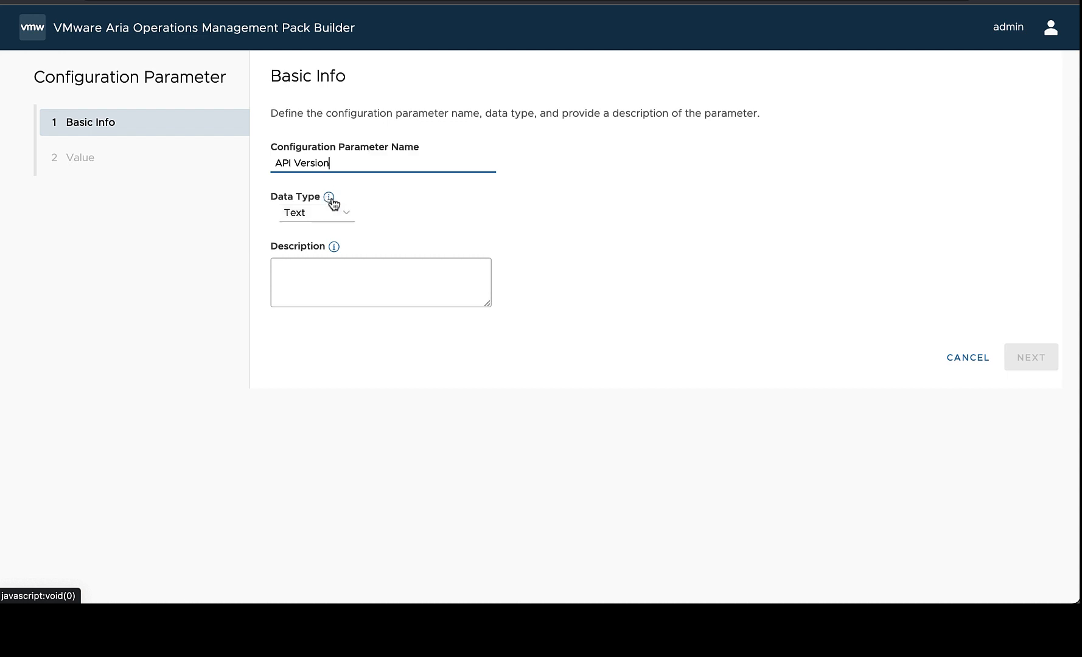
click(316, 213)
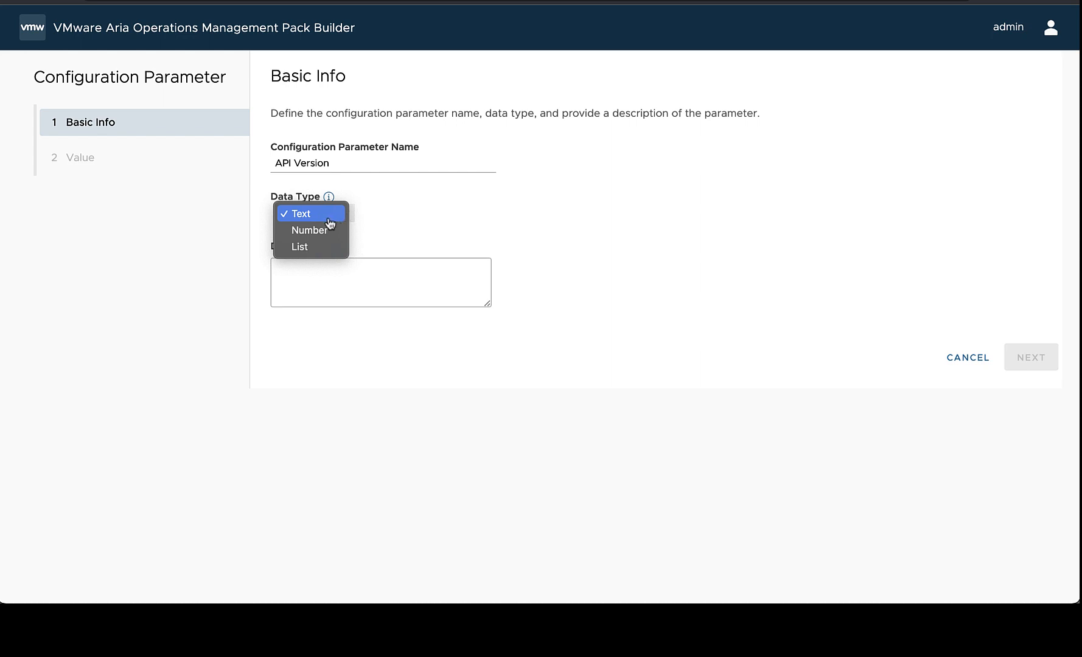
mouse_move(317, 221)
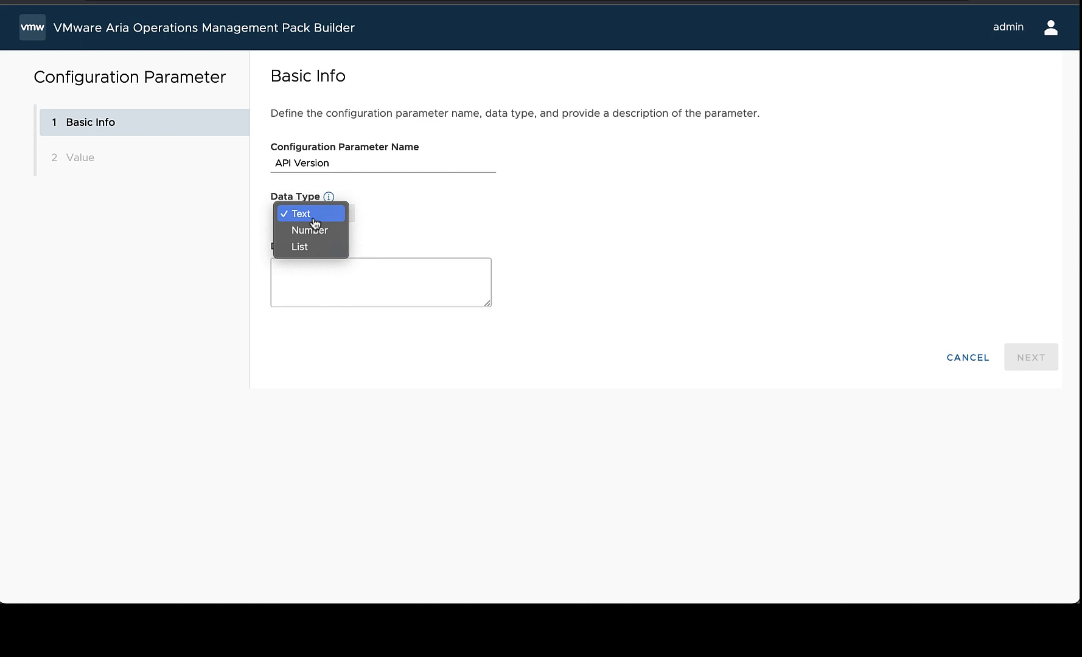
mouse_move(313, 231)
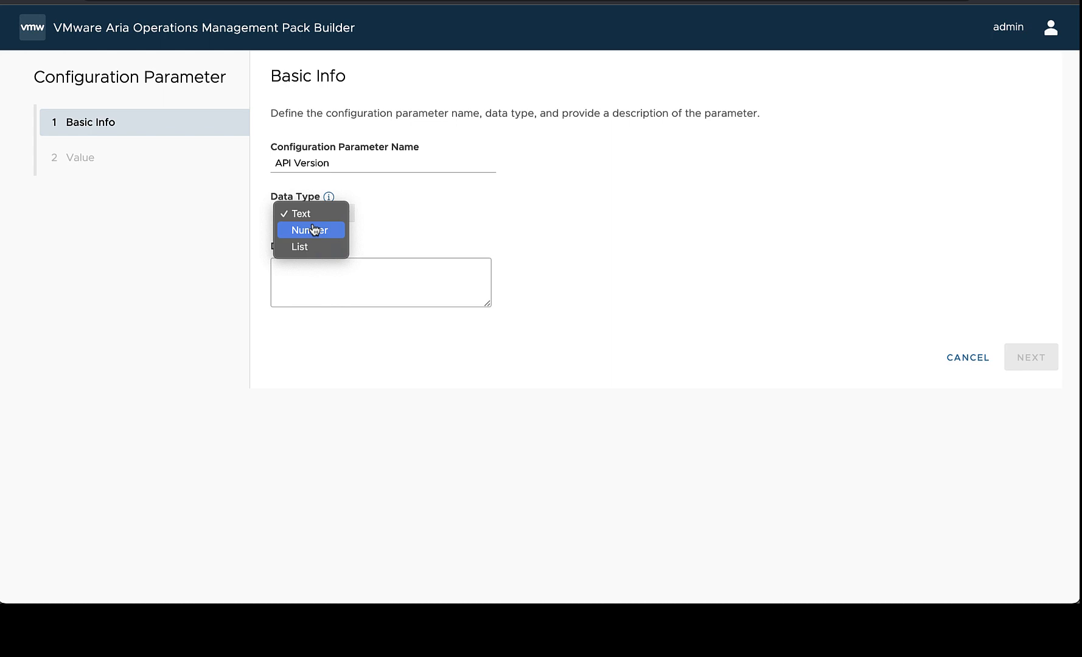
mouse_move(301, 247)
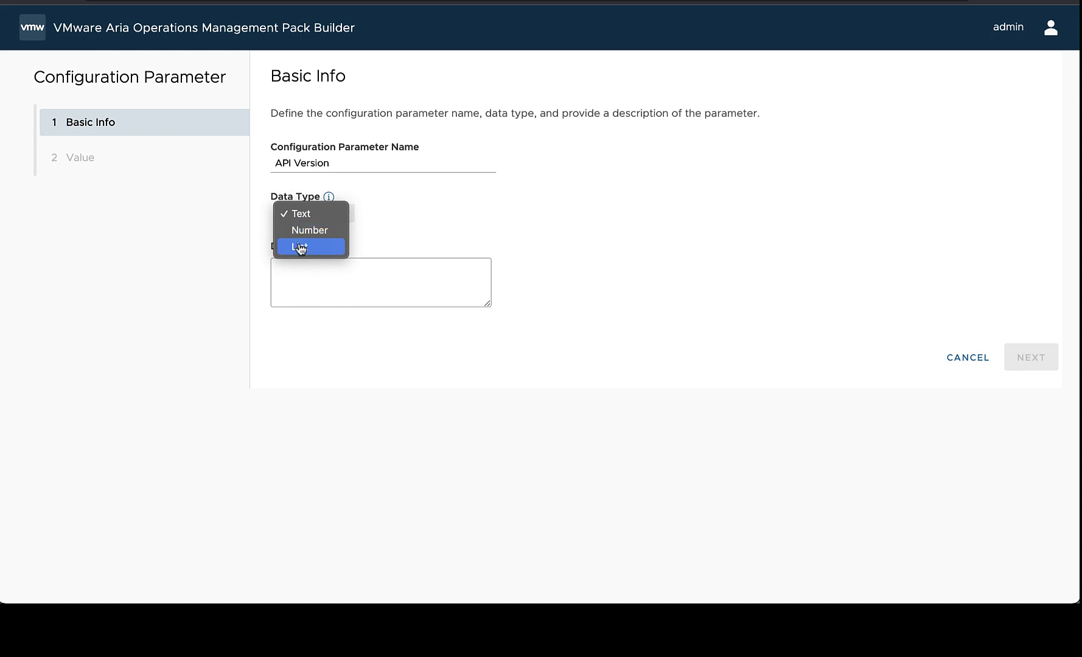
click(302, 245)
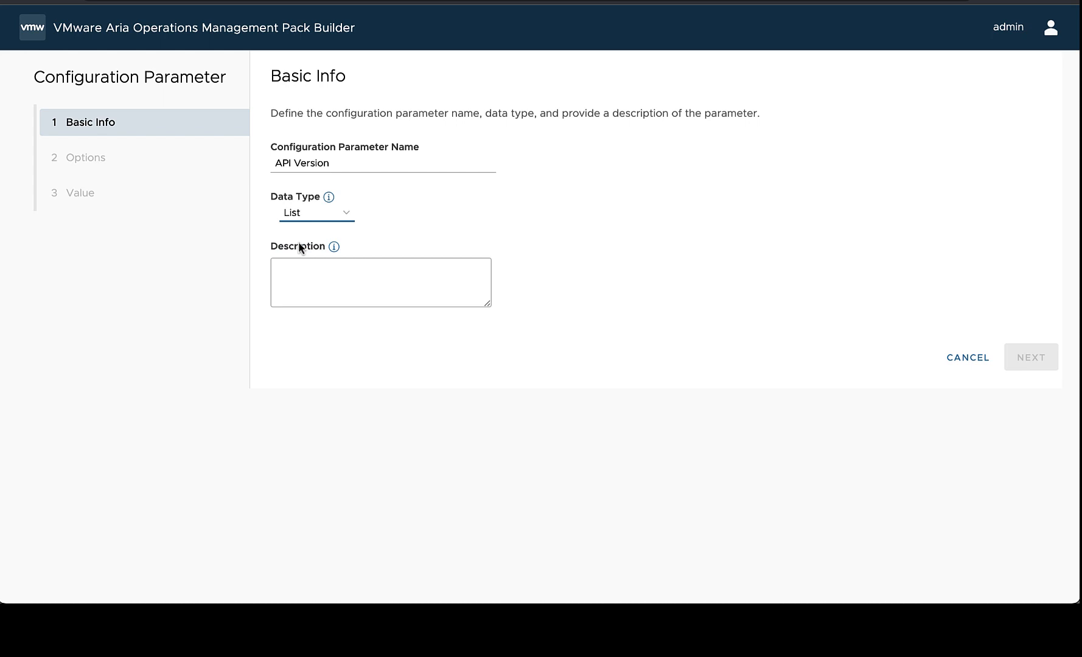
Describe it as the API version of Rubrik and continue to the options step.
click(380, 281)
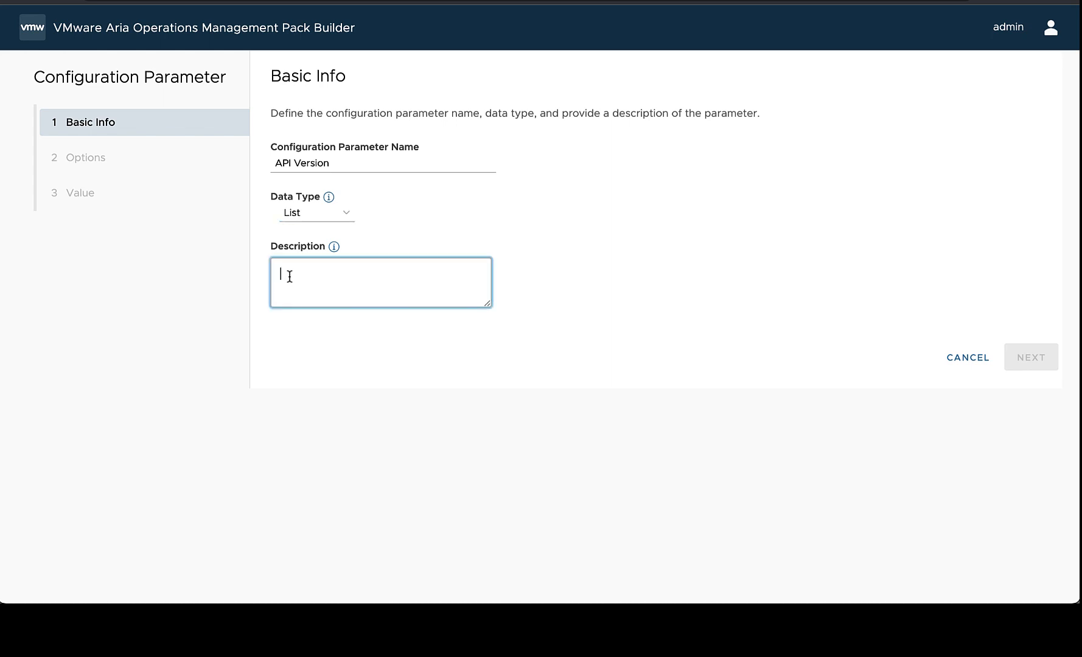
text(API ver)
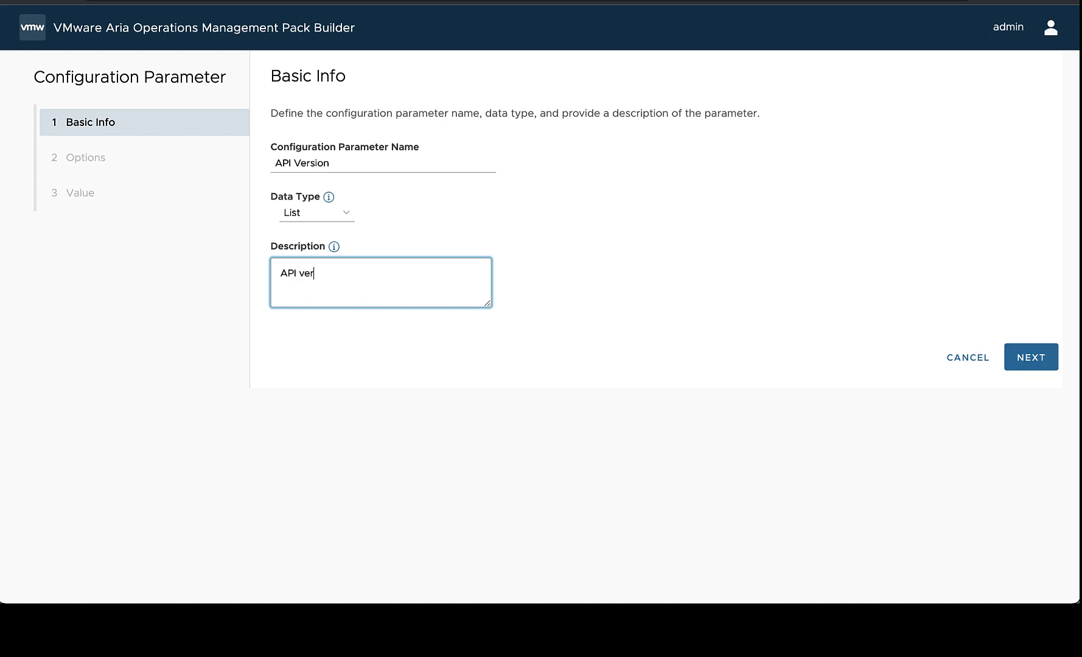
text(sion of Rubrik to request data from)
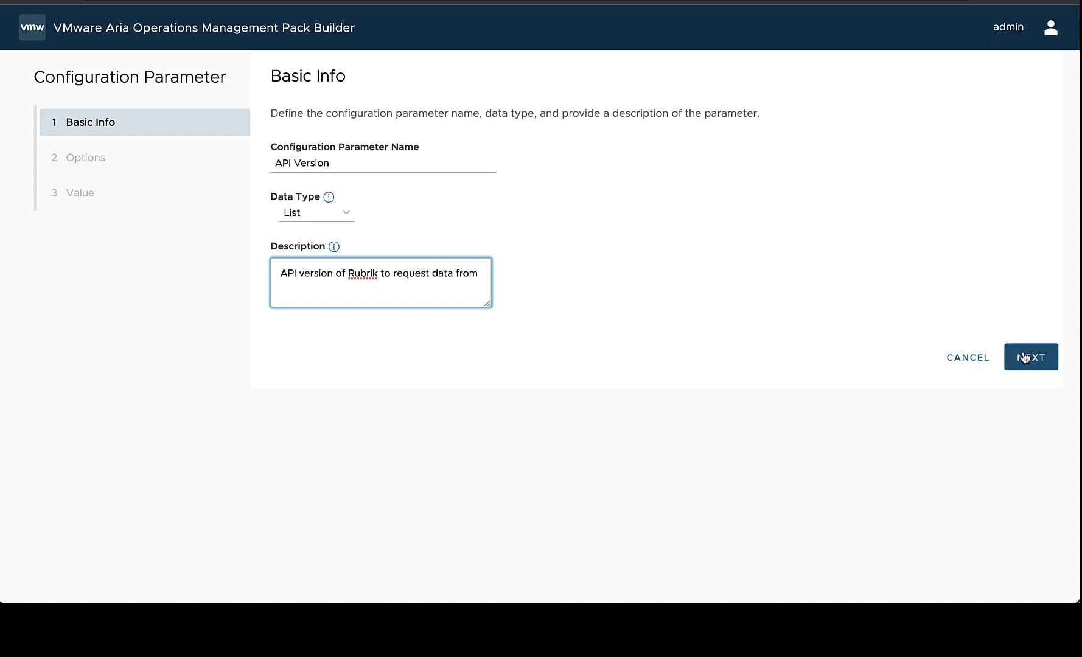
click(1031, 357)
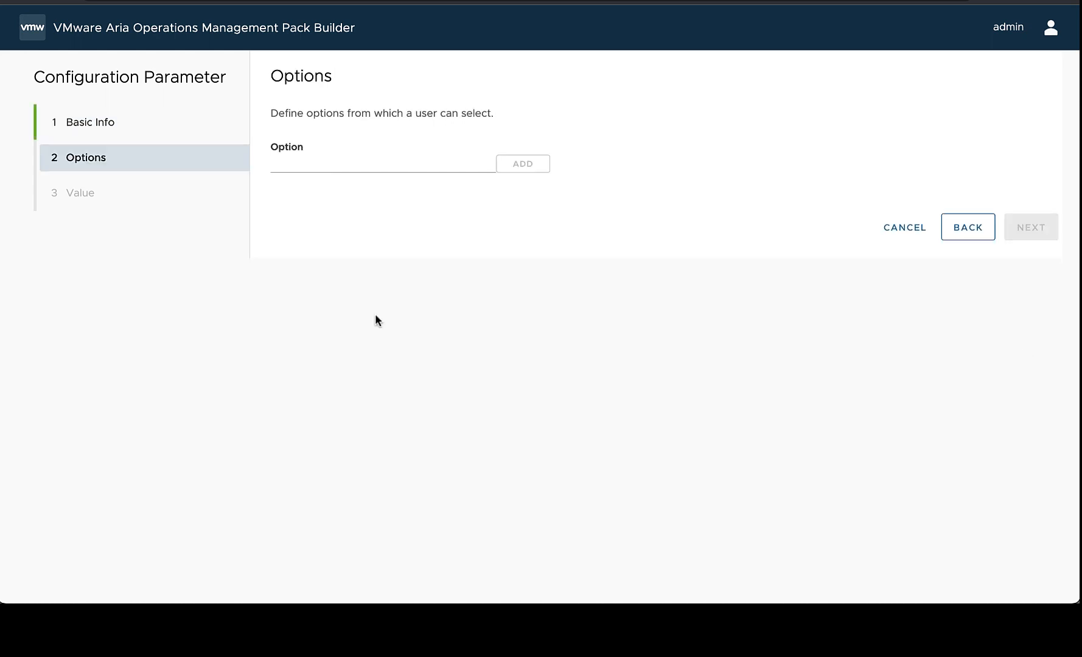
mouse_move(438, 298)
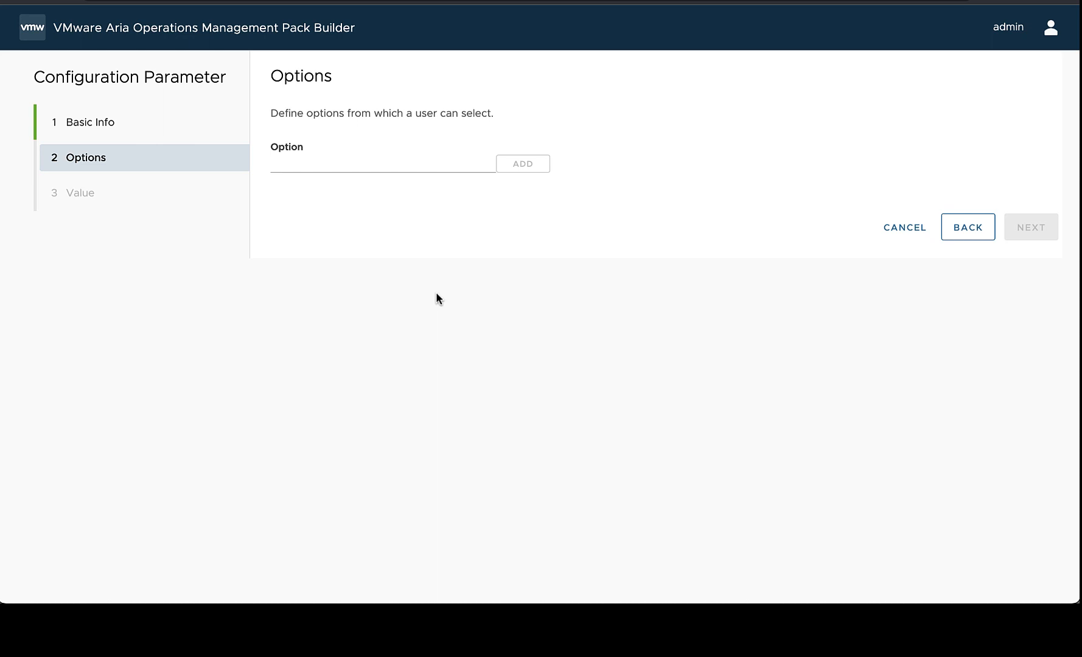
Add options v1 and v2 to API Version and continue to the value step.
click(387, 168)
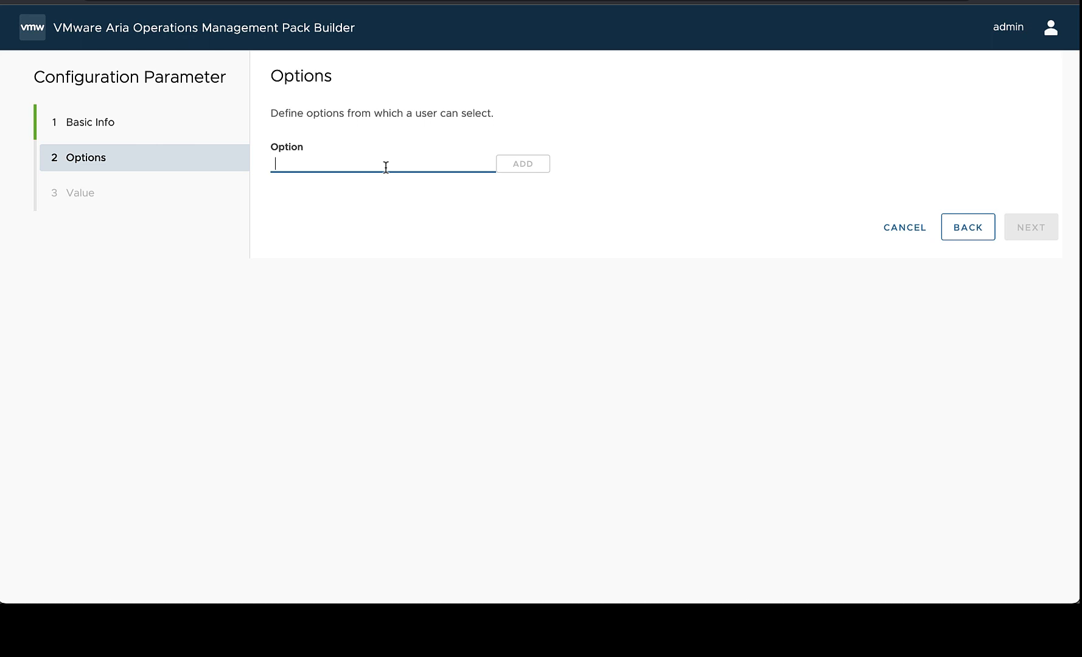
text(v1)
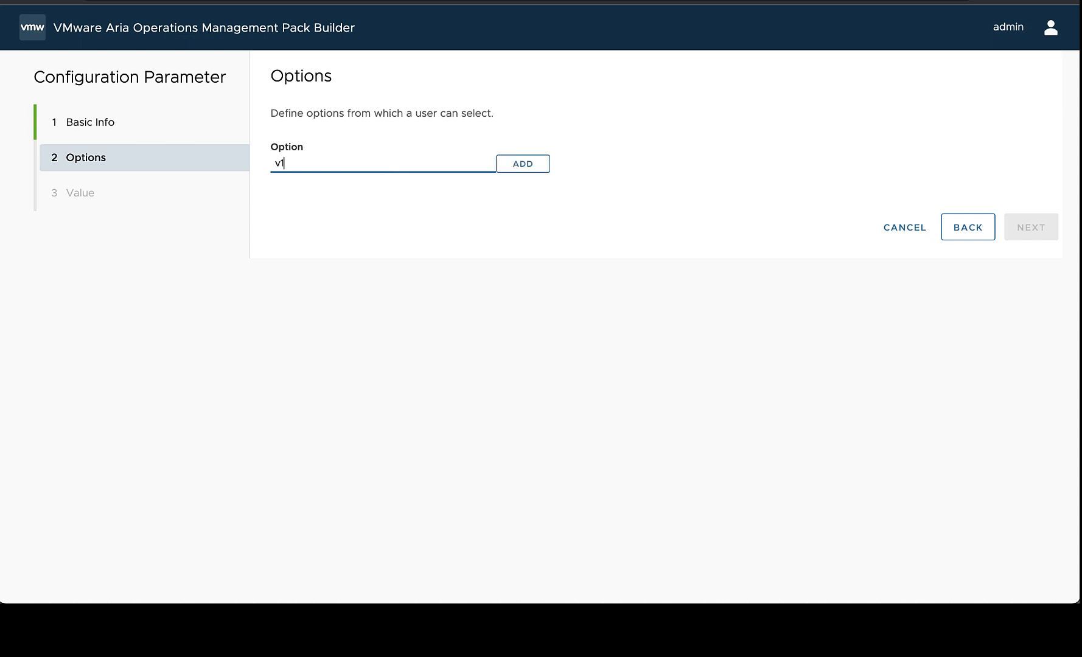
click(524, 164)
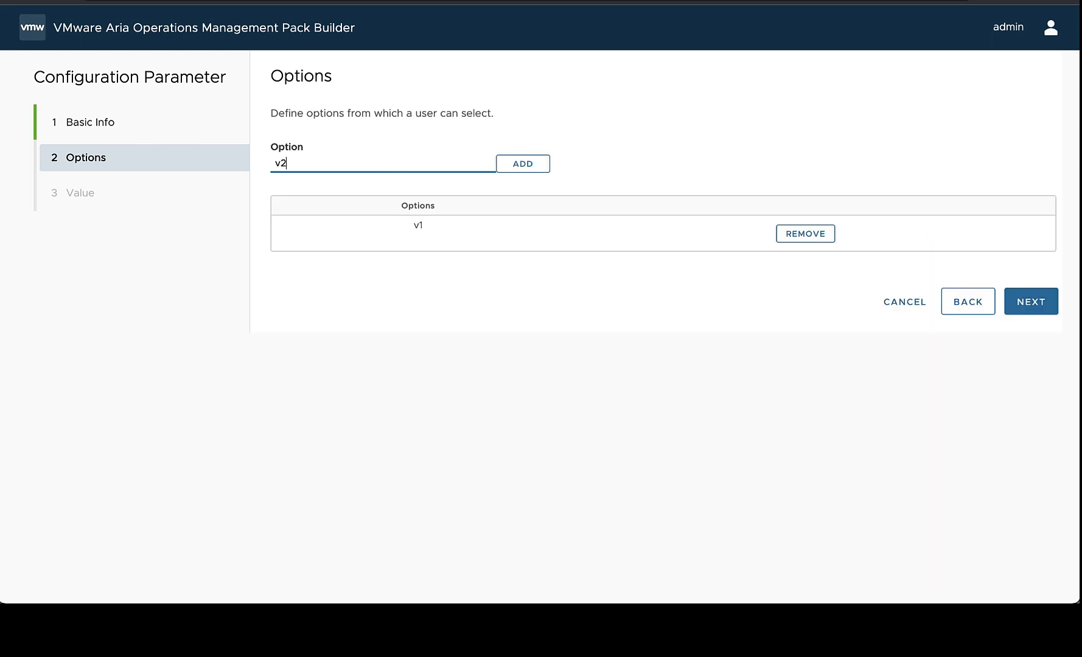
click(523, 164)
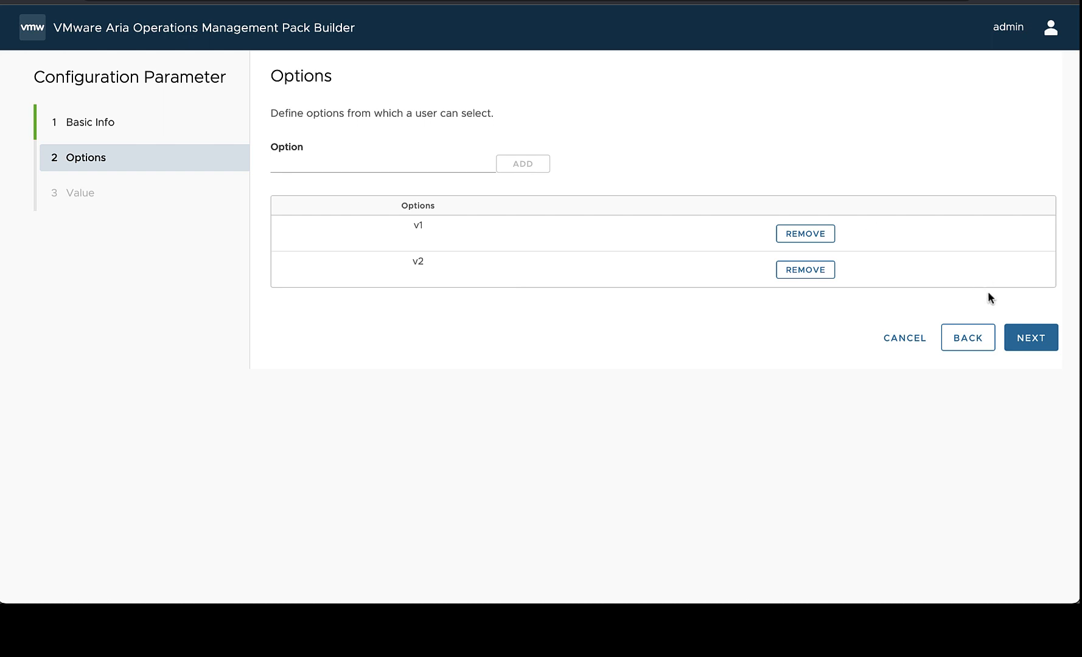
click(1030, 339)
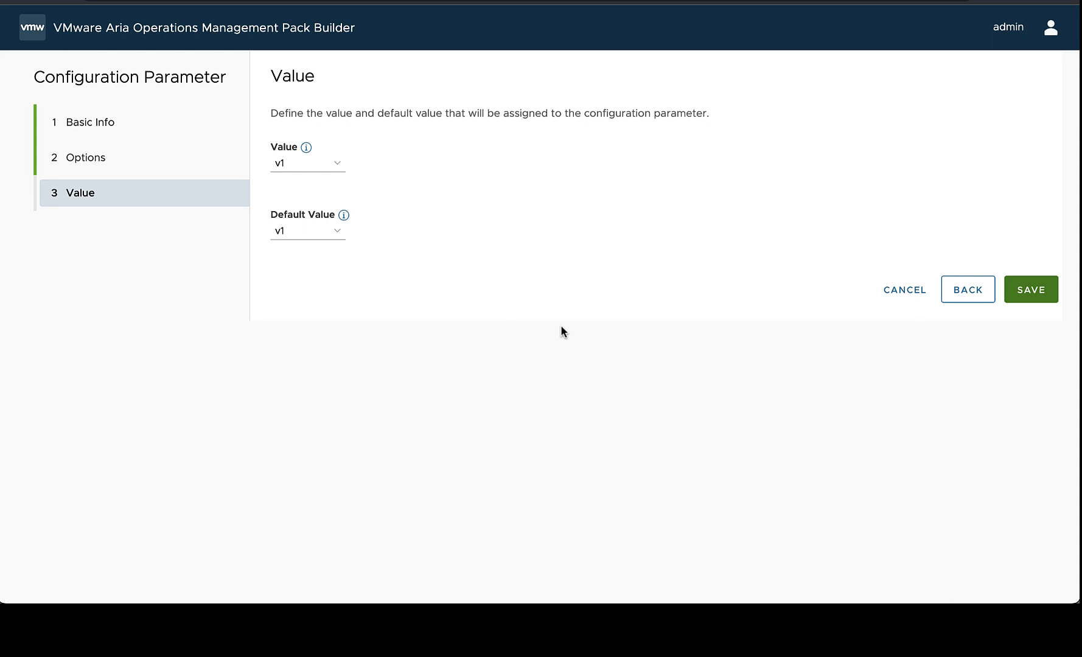
mouse_move(302, 231)
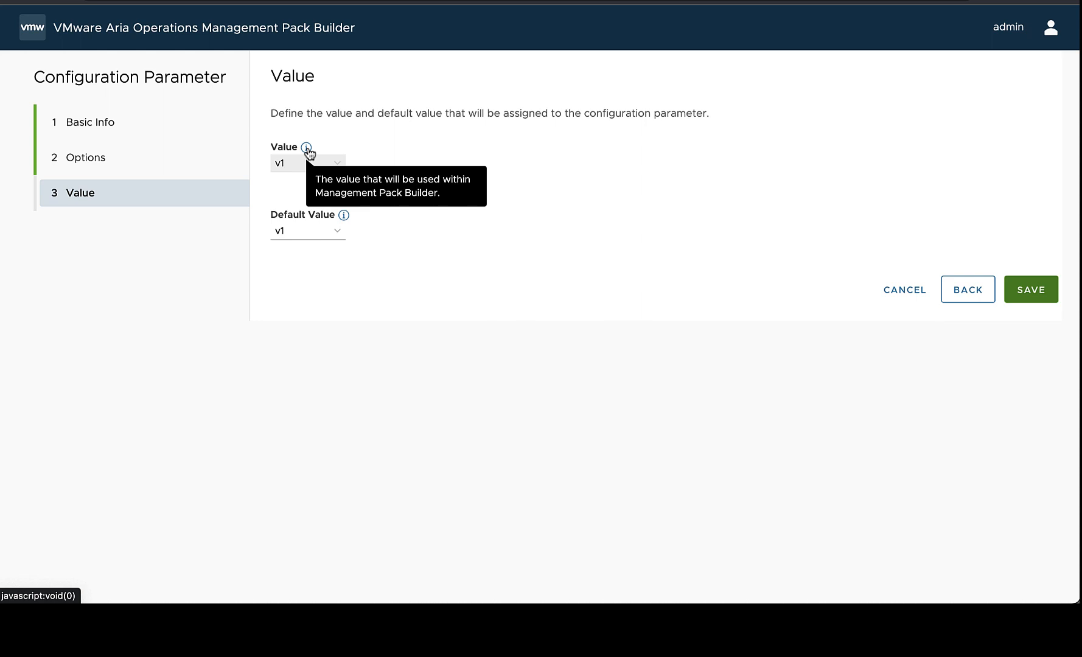
mouse_move(297, 171)
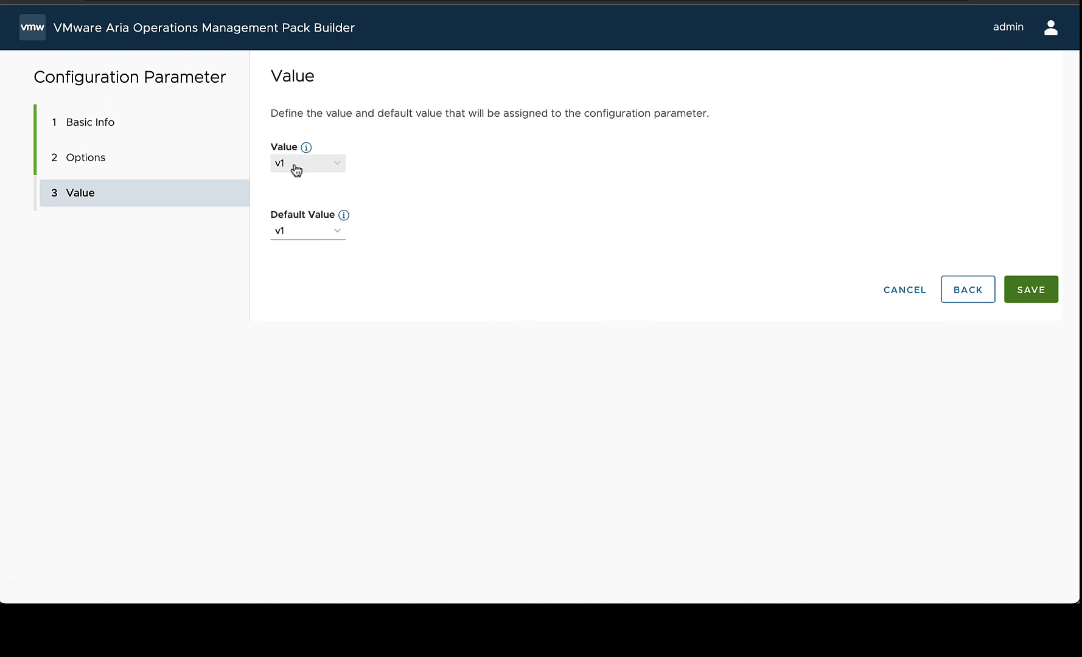
mouse_move(306, 231)
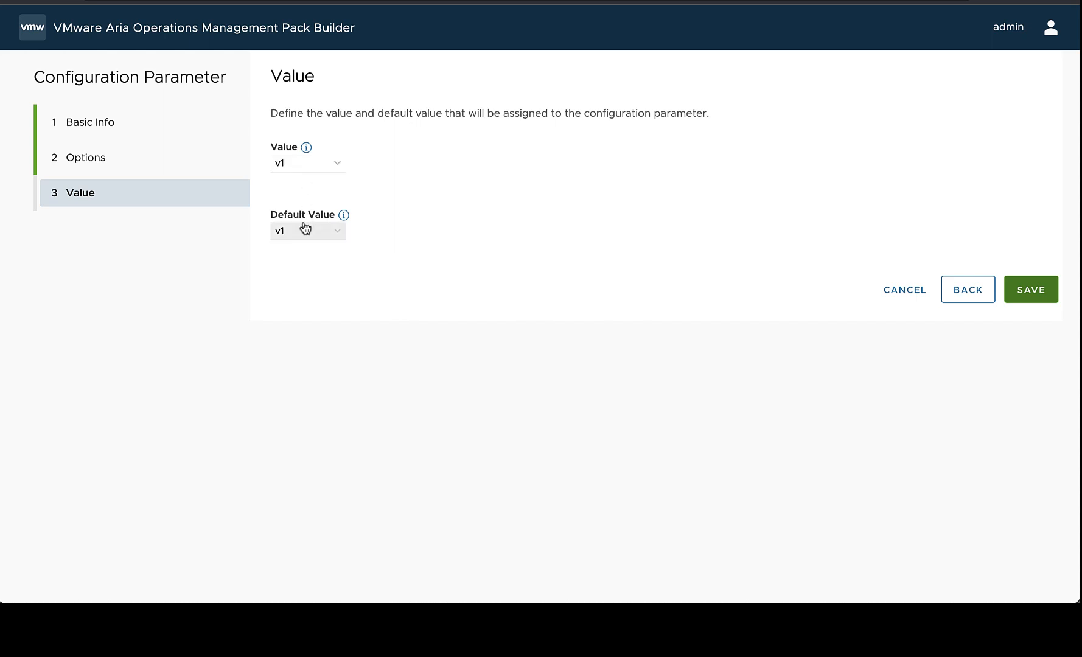
mouse_move(344, 215)
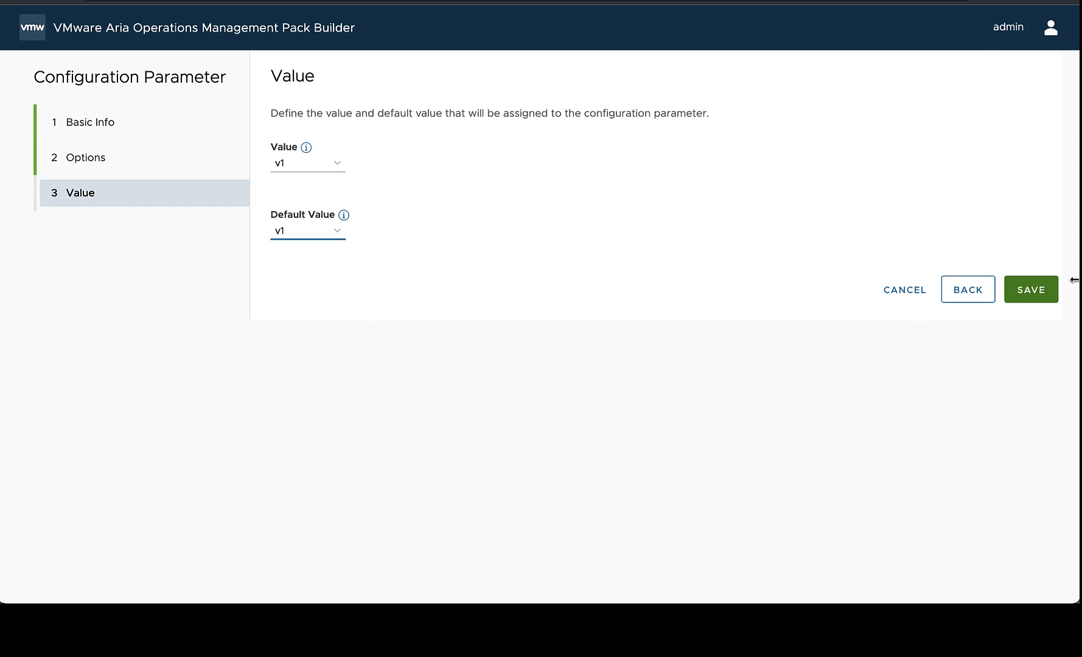
mouse_move(1039, 298)
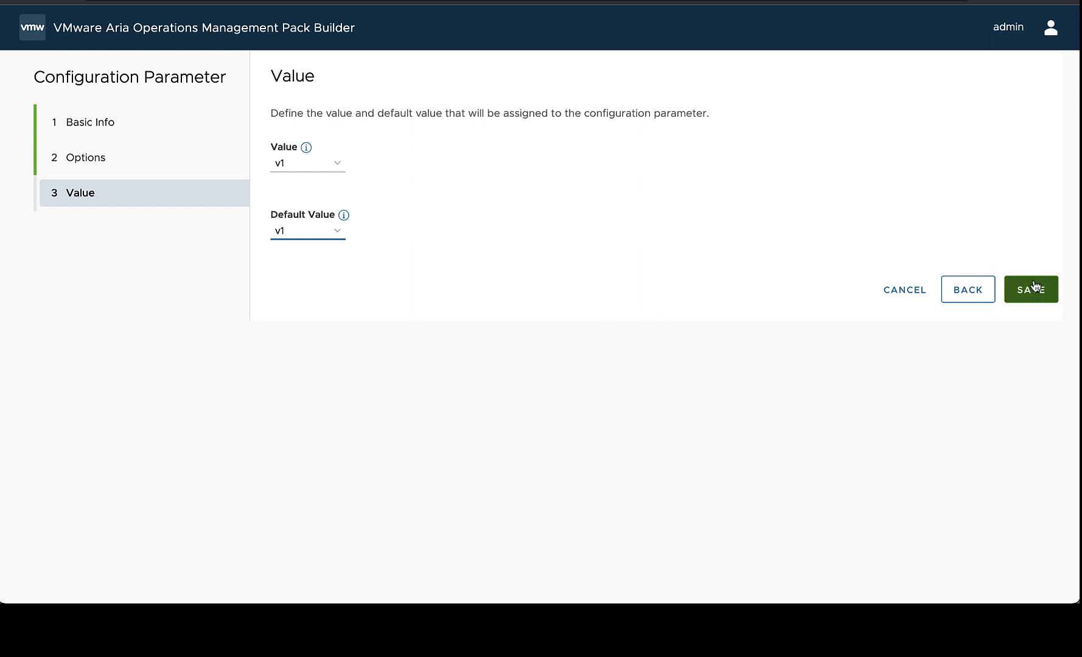
Save API Version with v1 as both value and default value.
click(1031, 289)
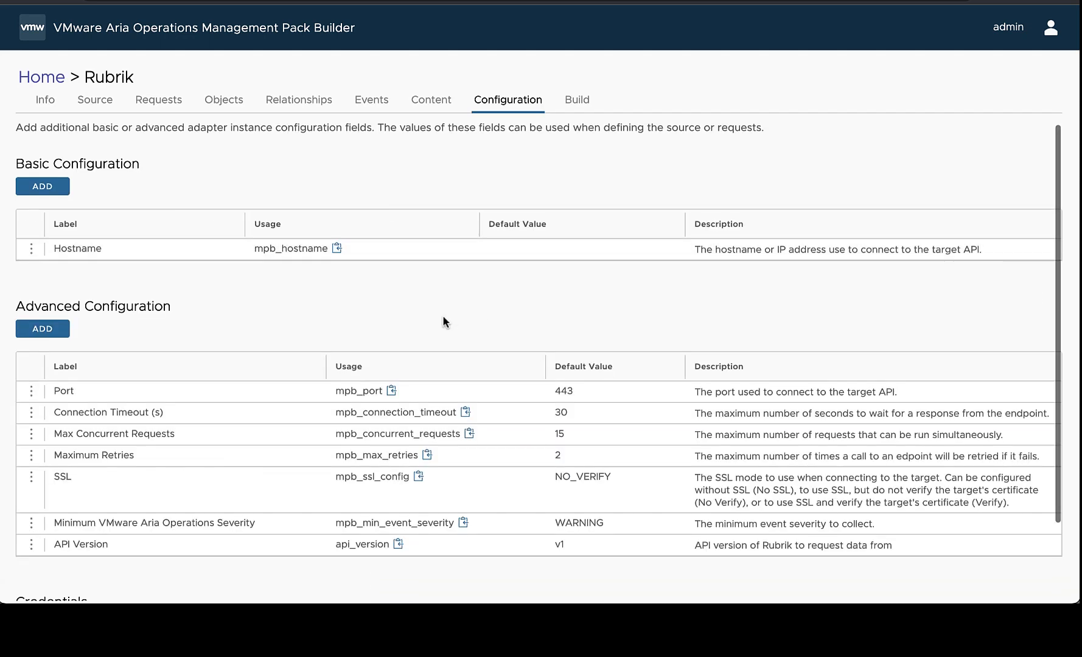
Copy the ${configuration.api_version} usage reference from the API Version row.
scroll(down, 3)
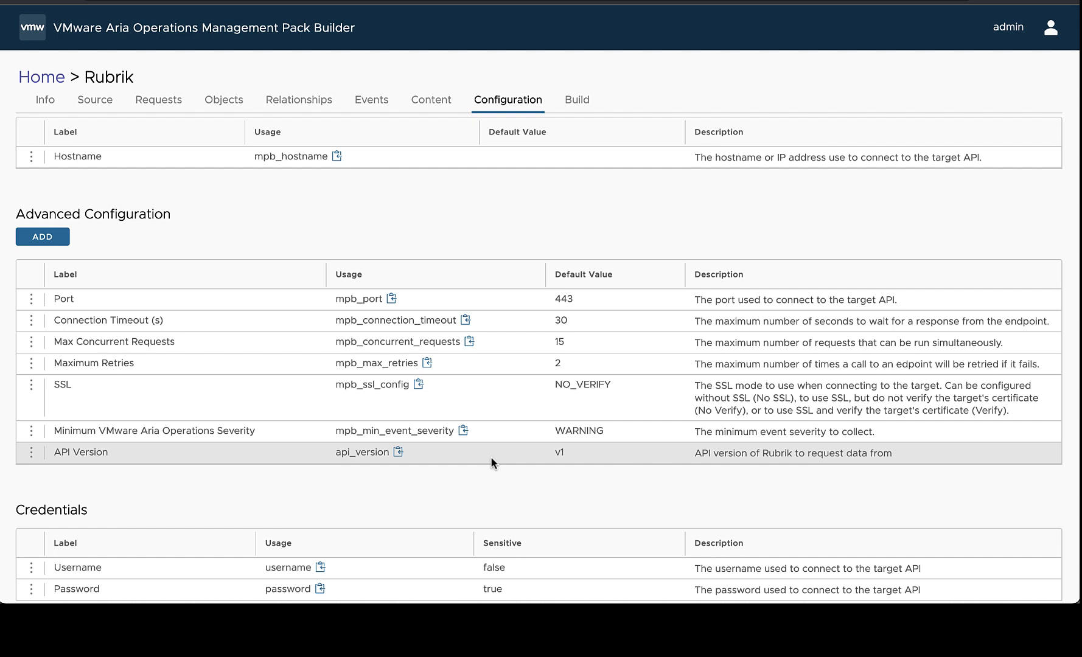
mouse_move(309, 286)
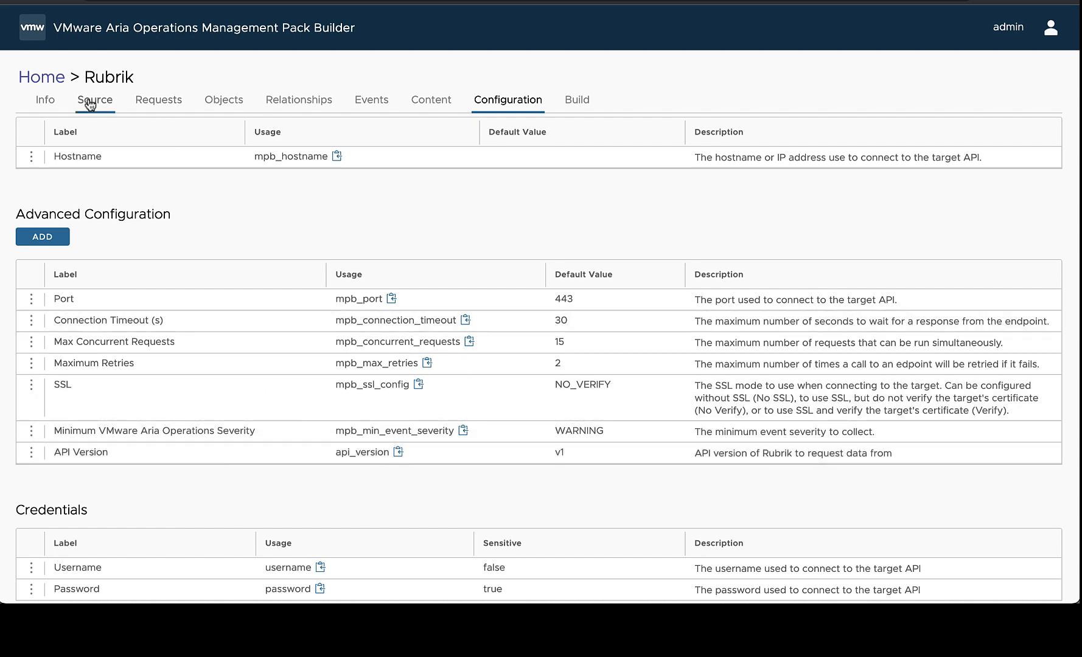
mouse_move(158, 113)
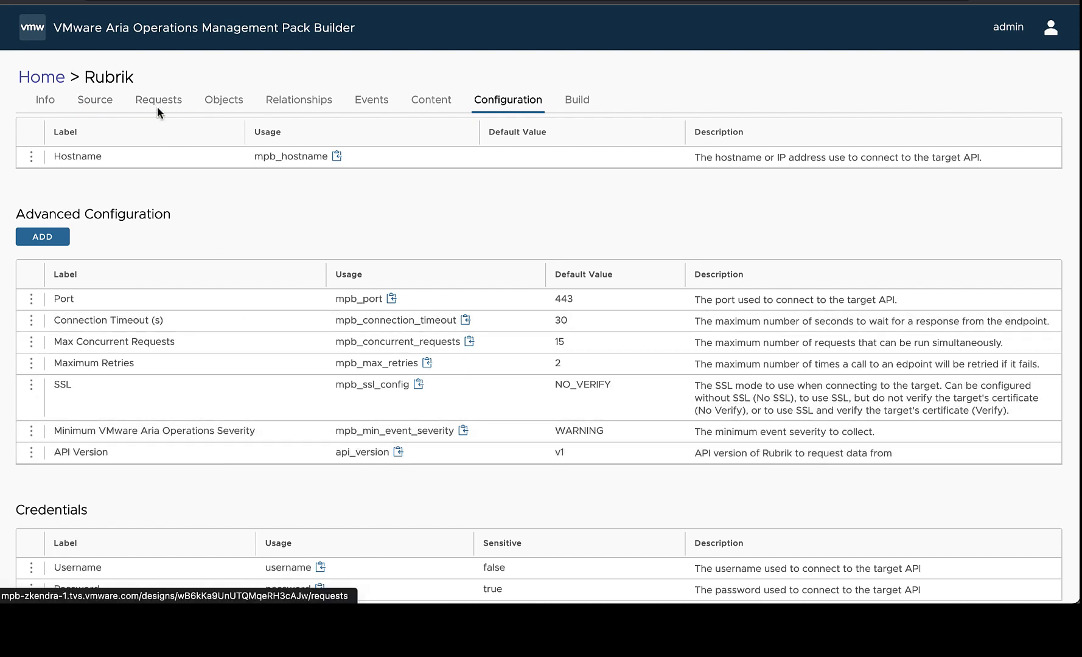
mouse_move(406, 458)
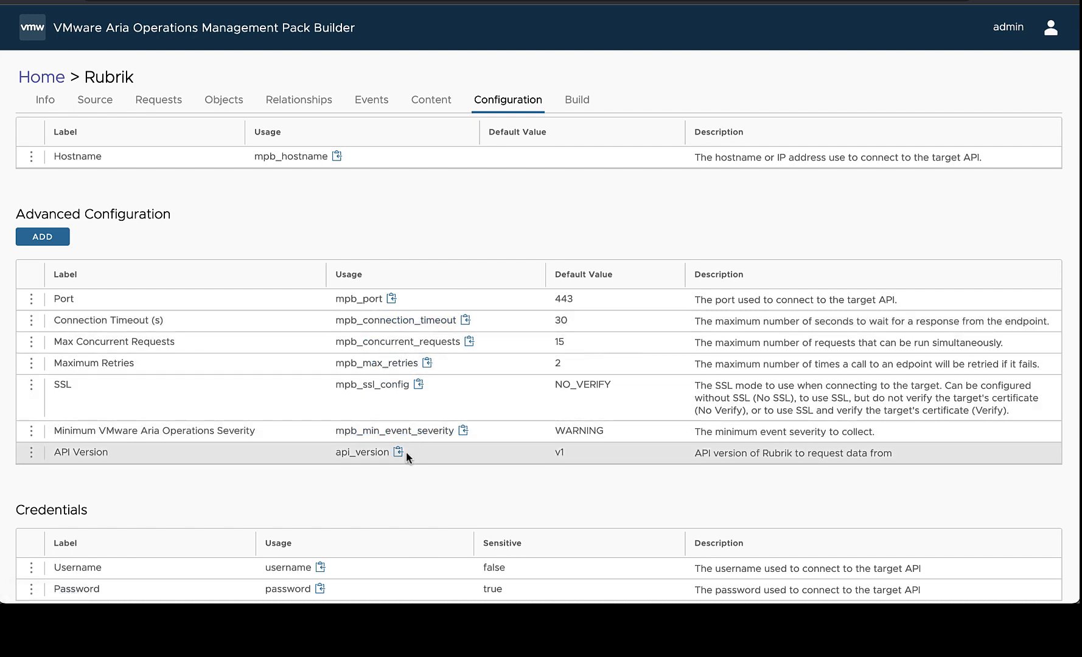
mouse_move(360, 452)
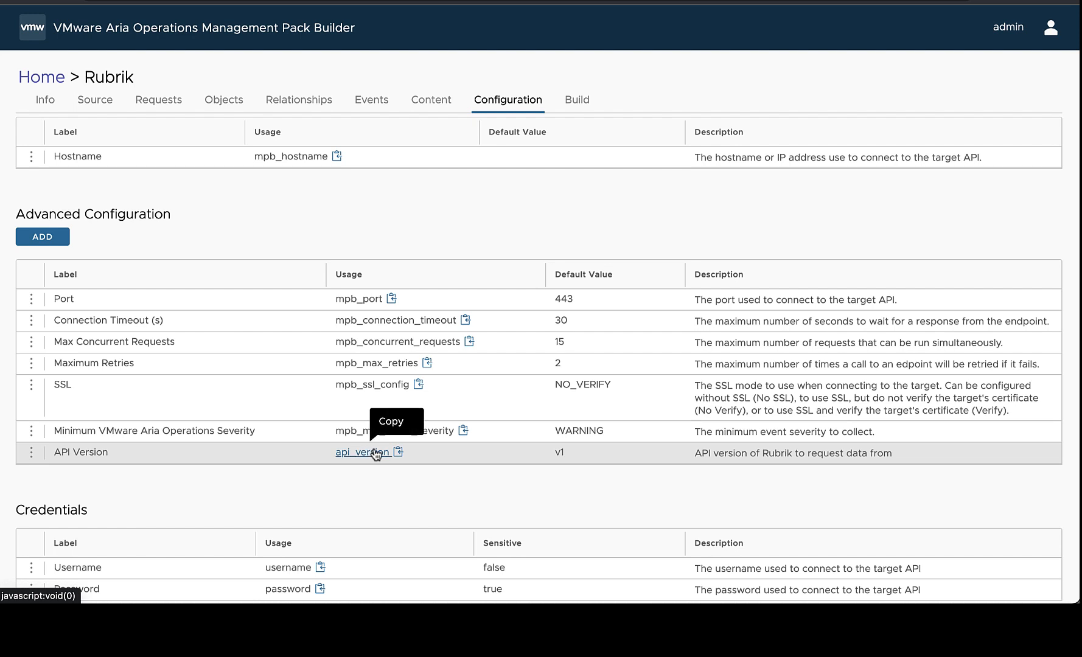
click(398, 453)
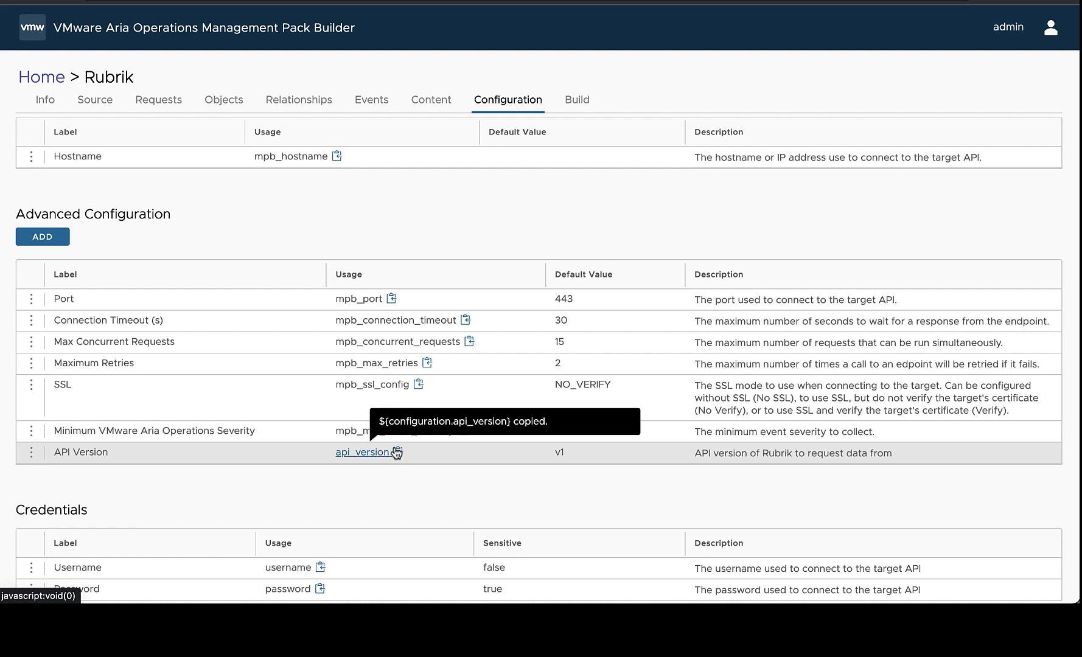
mouse_move(95, 100)
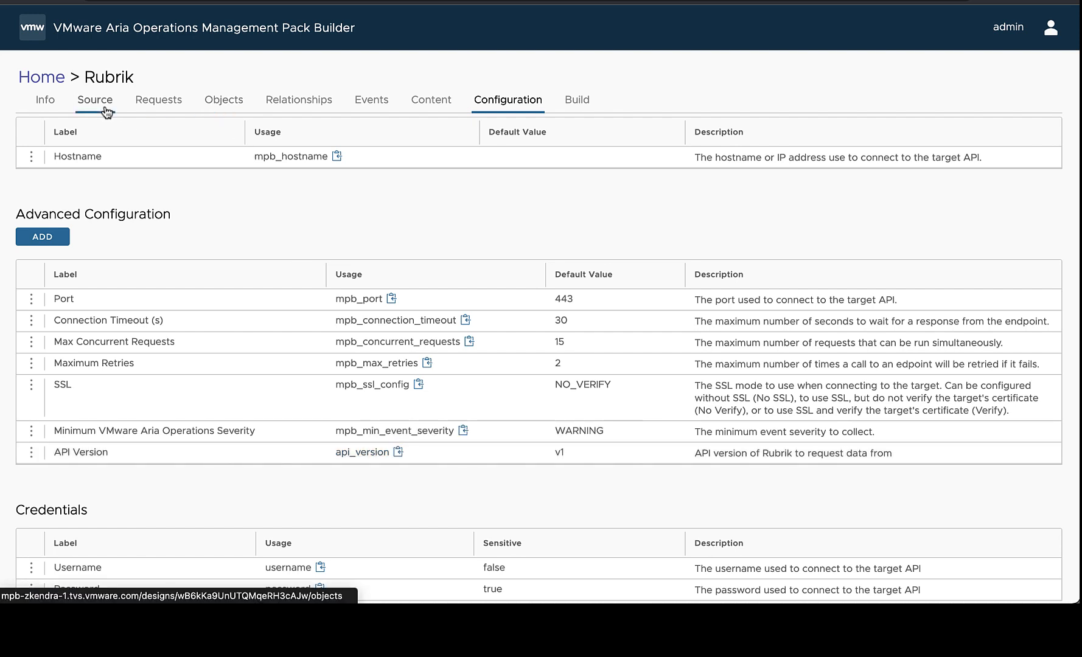
Change the source Base API Path to api/${configuration.api_version}.
click(95, 100)
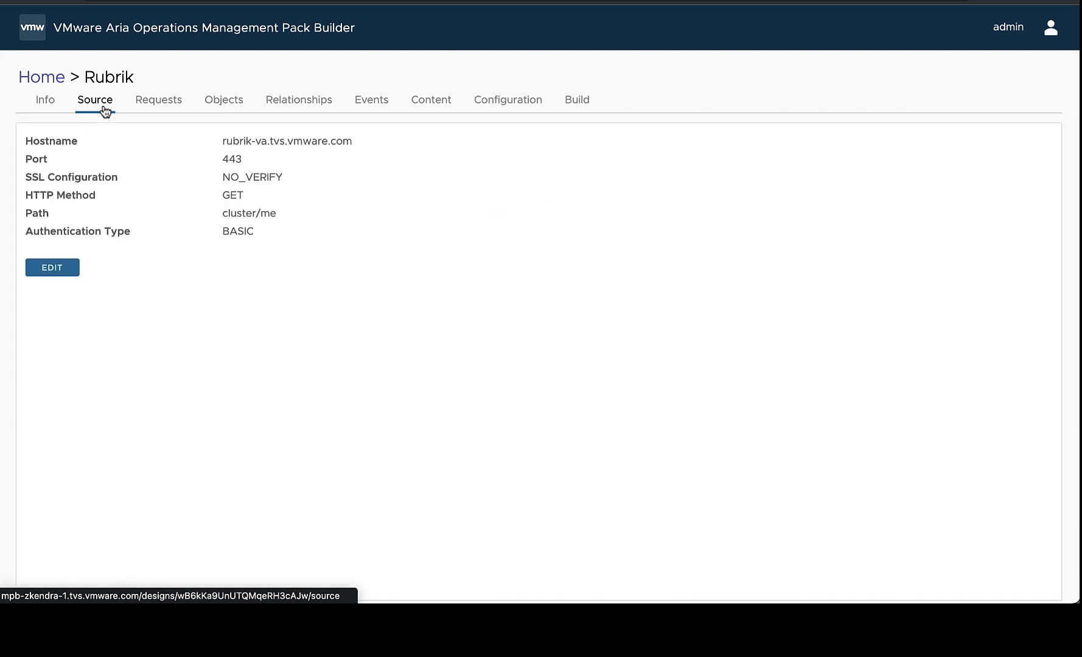
mouse_move(99, 124)
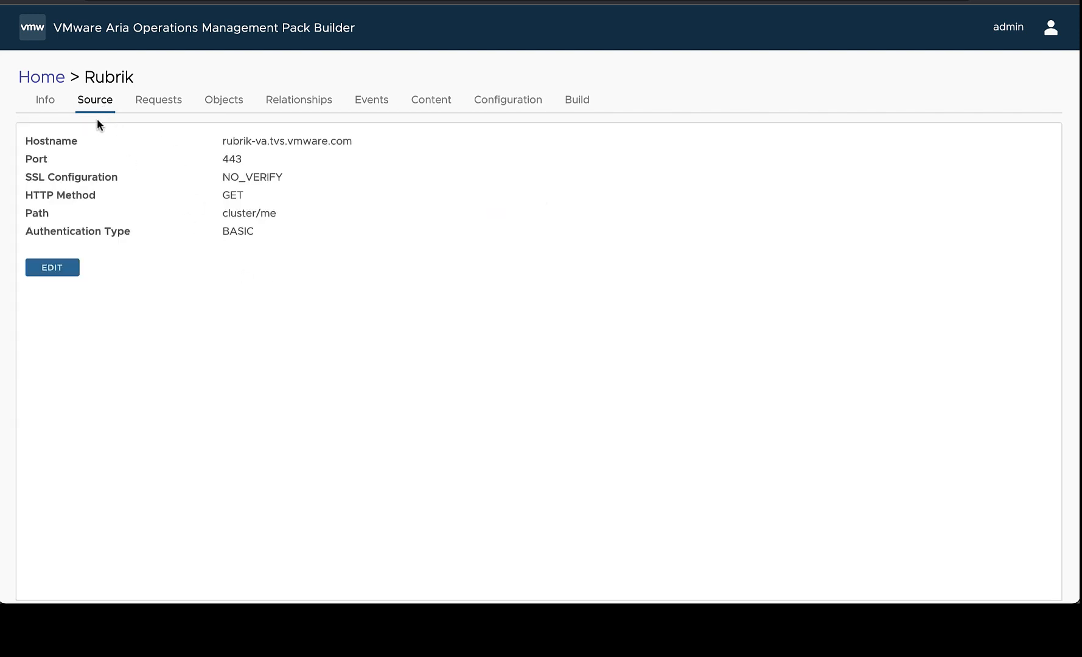
click(53, 268)
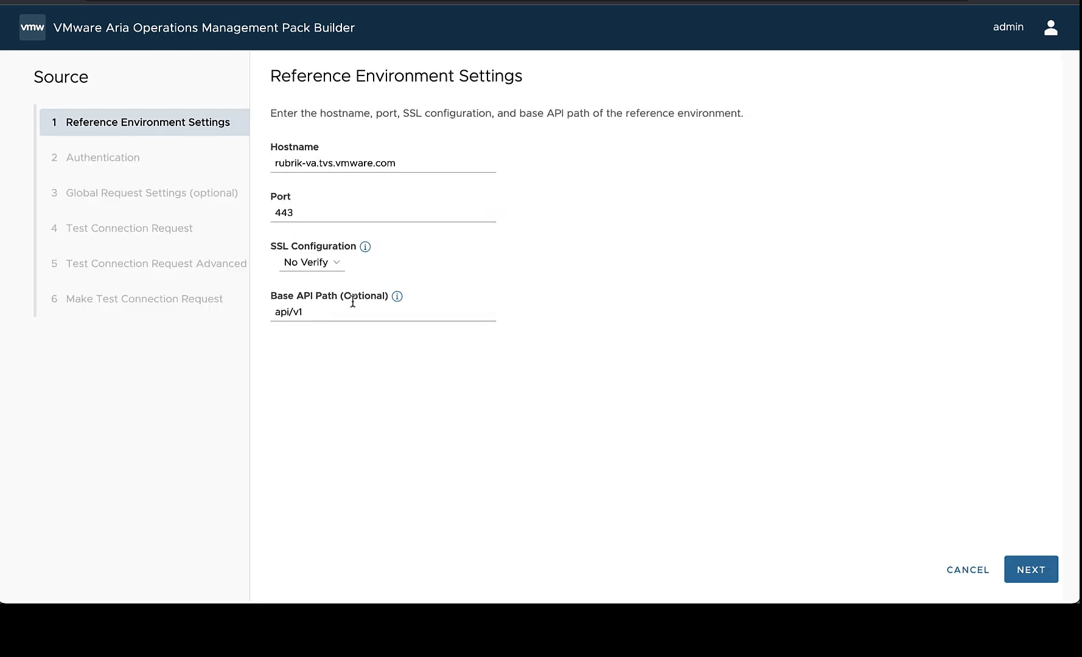
double_click(287, 311)
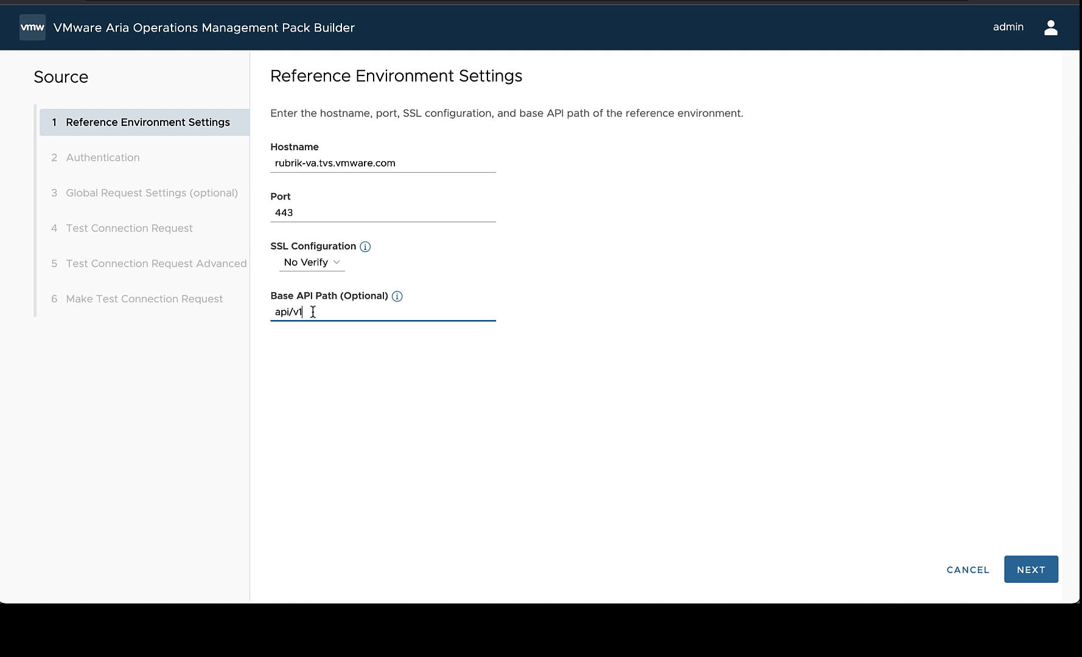
key(Backspace)
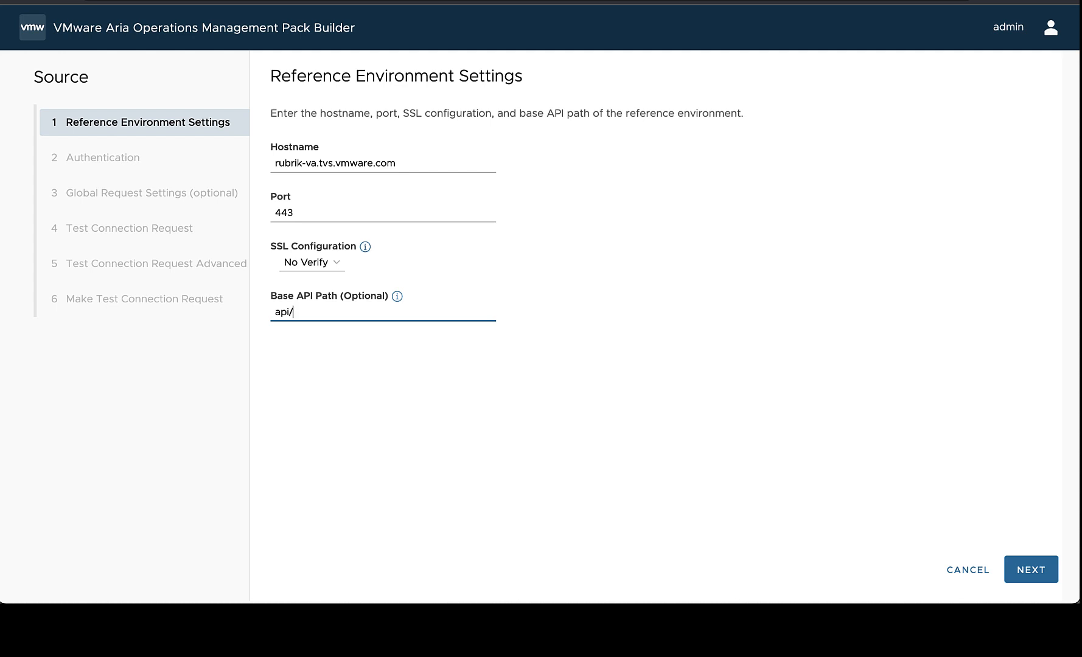
text(${configuration.api_version})
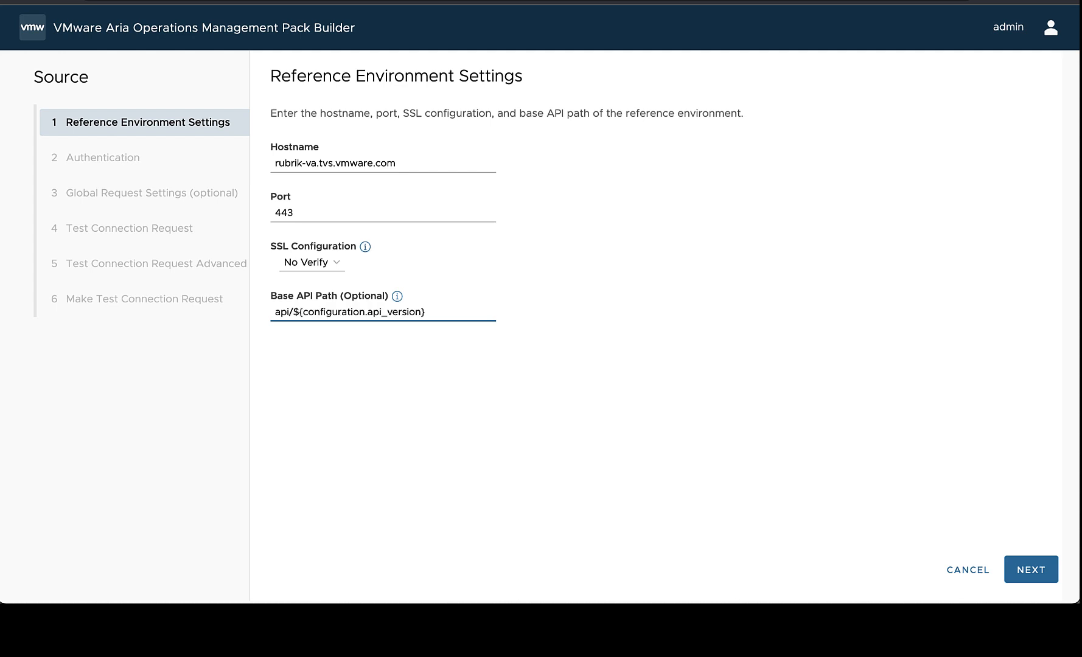
mouse_move(511, 368)
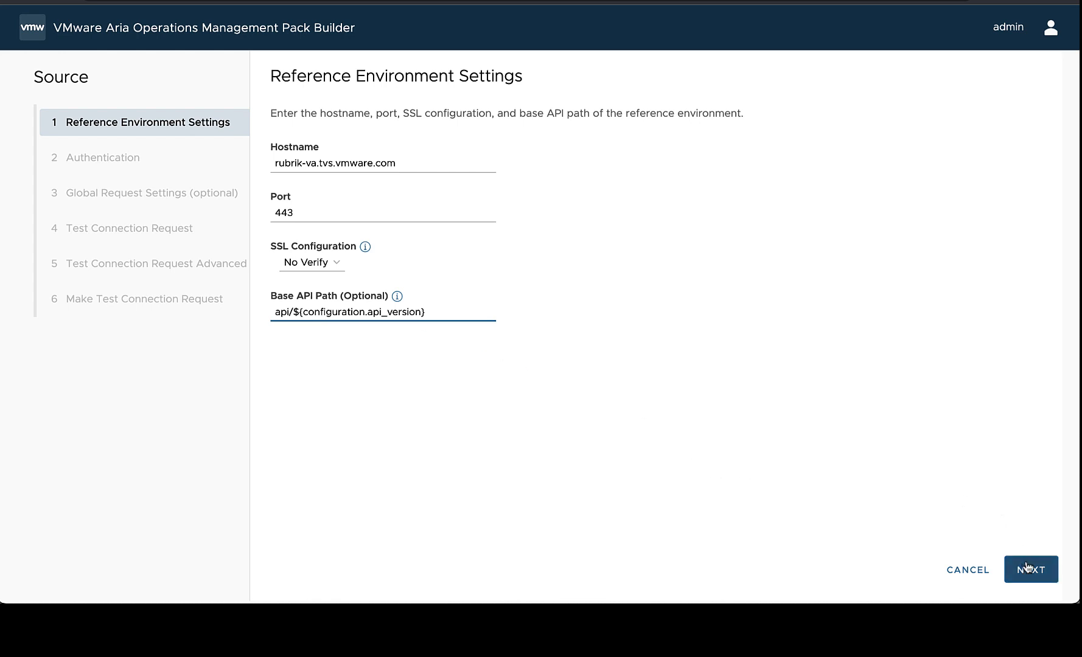
Advance through authentication, test request and headers to run the test connection.
click(1030, 569)
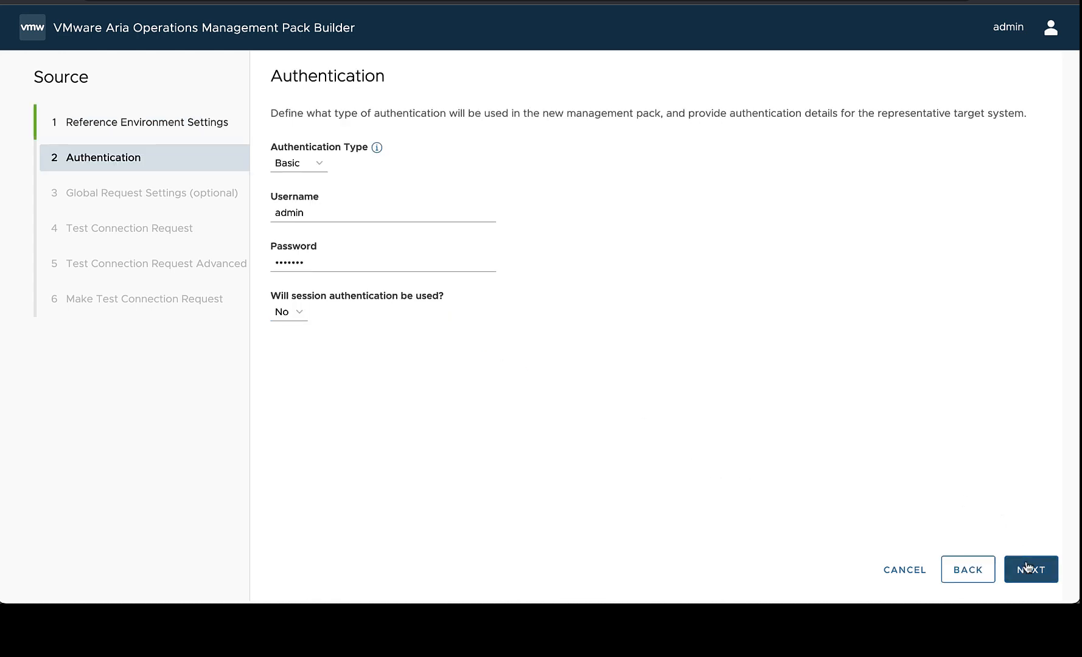
click(1030, 569)
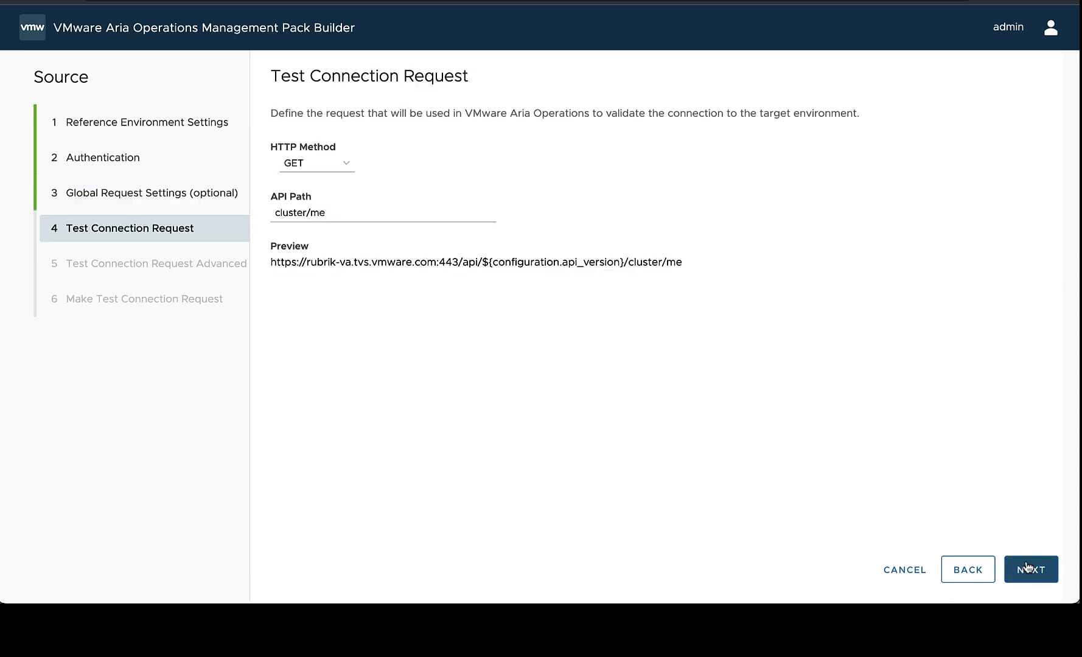
click(1031, 569)
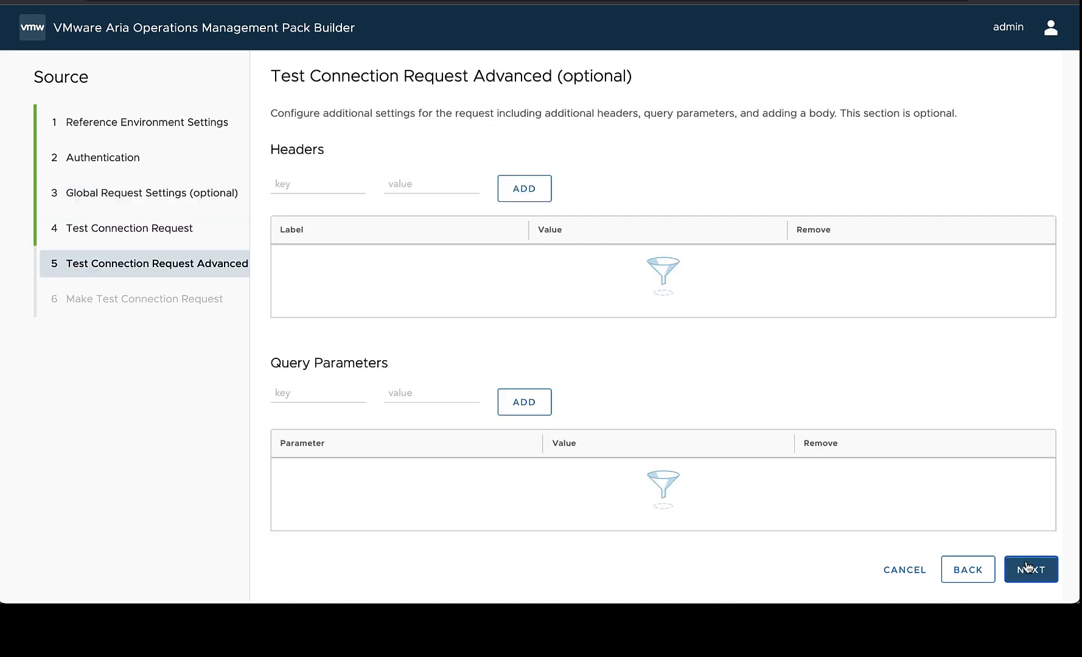
click(1031, 570)
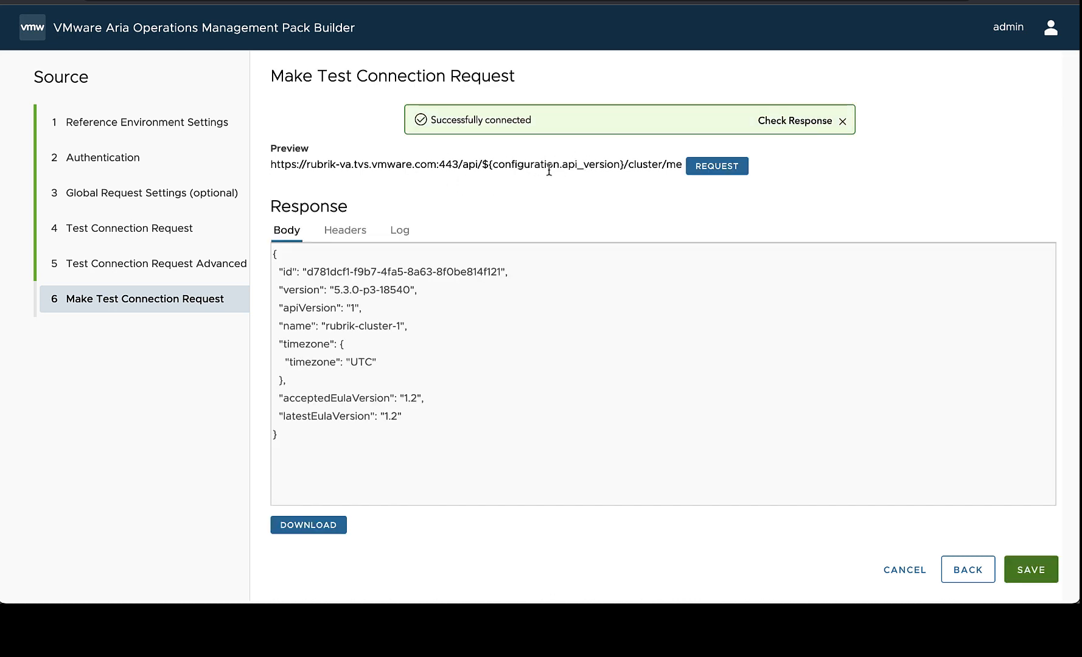
mouse_move(372, 276)
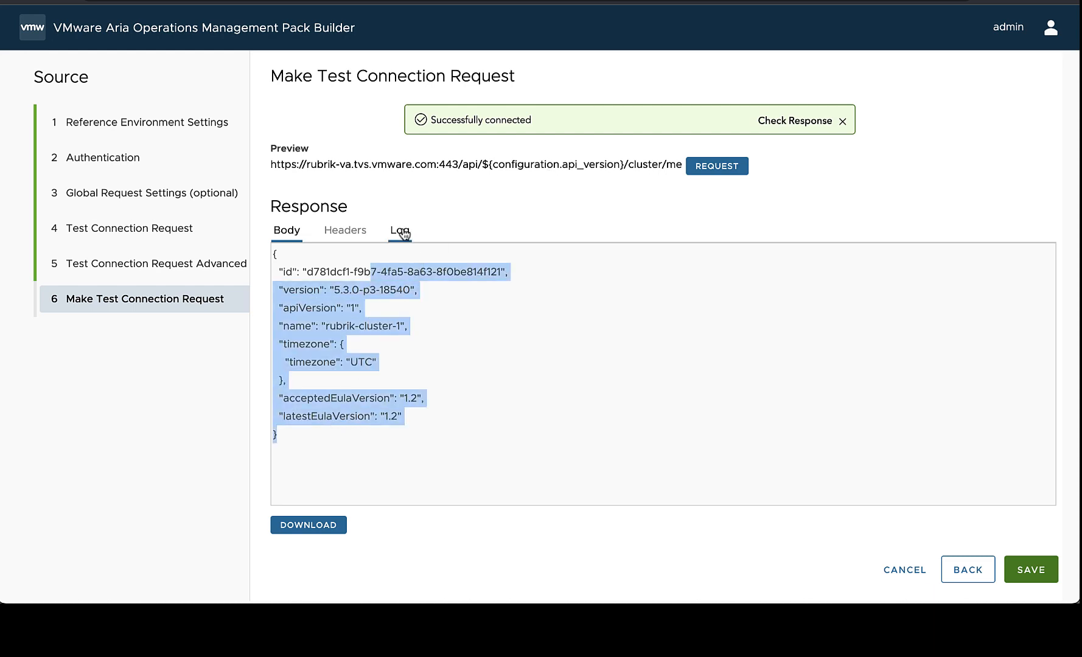
Check the test log showing the request resolved to /api/v1/cluster/me with 200 OK.
click(399, 230)
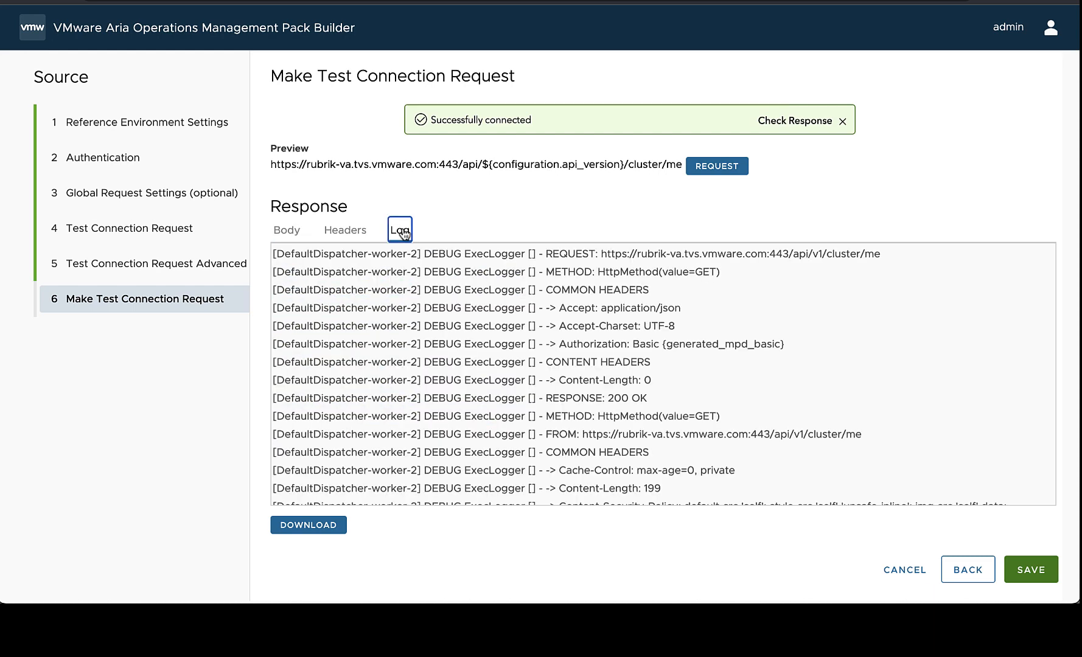
mouse_move(597, 443)
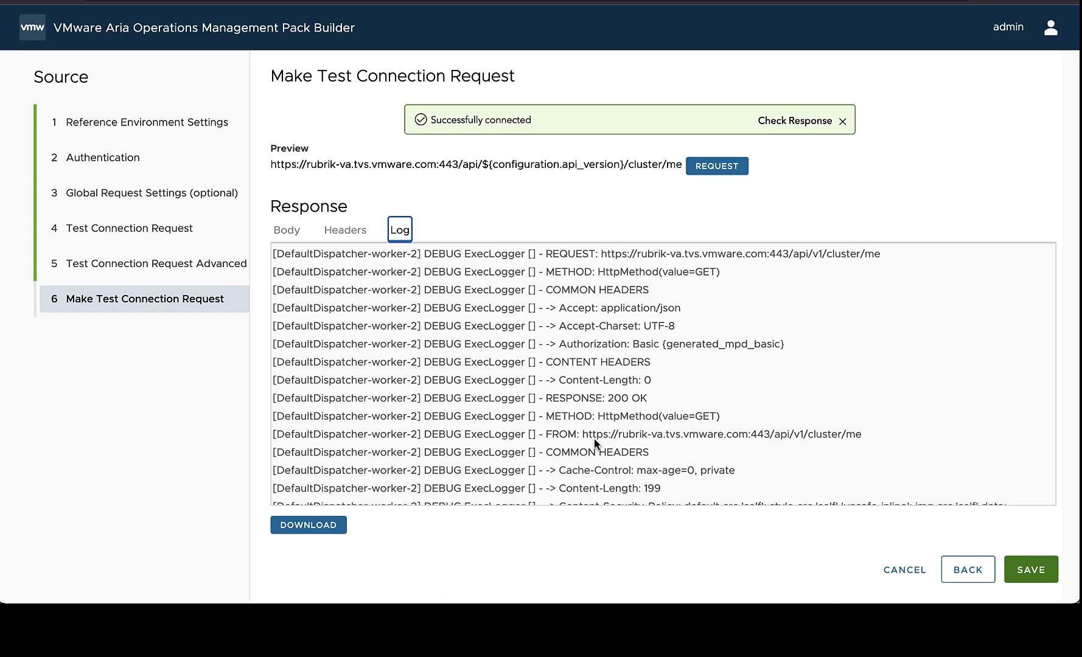
drag(583, 434, 764, 434)
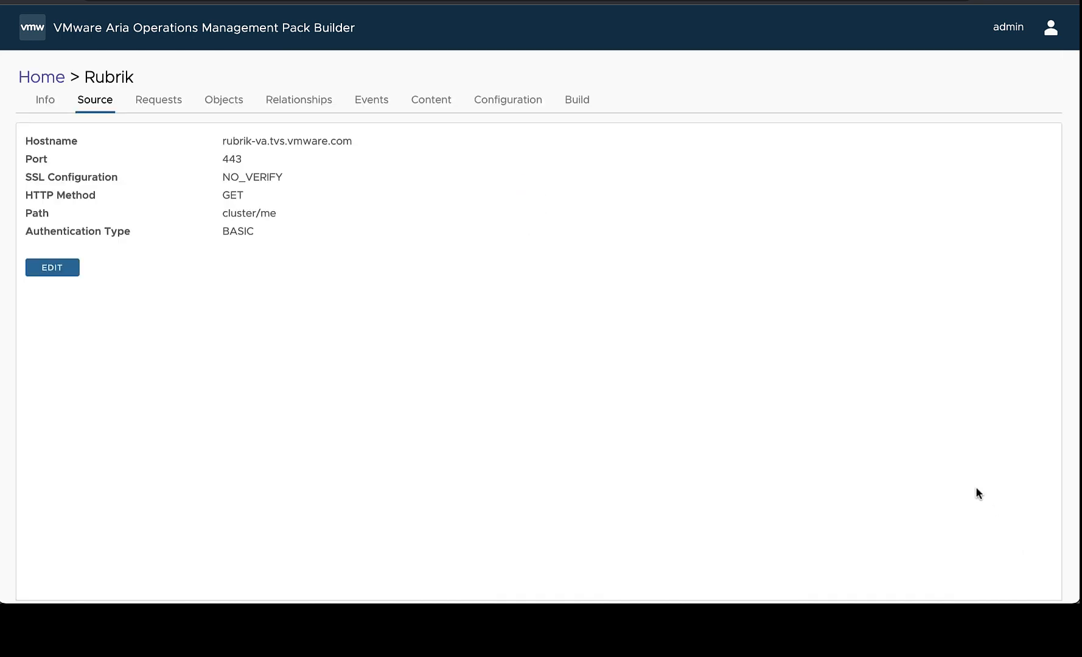
mouse_move(526, 112)
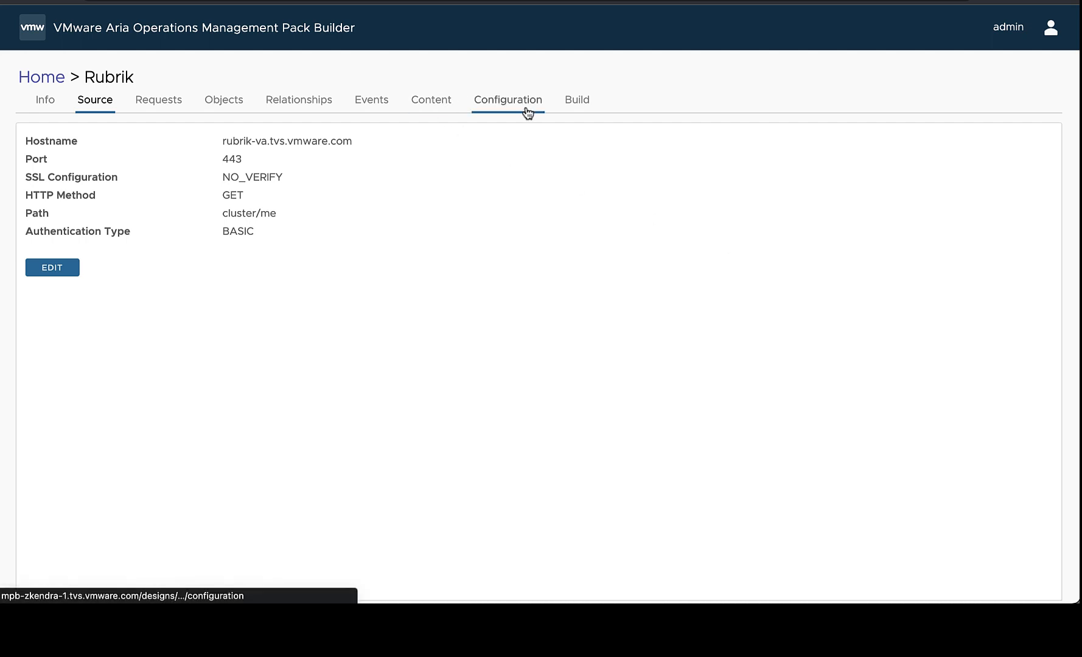
Return to the Configuration page listing API Version with default v1.
click(508, 100)
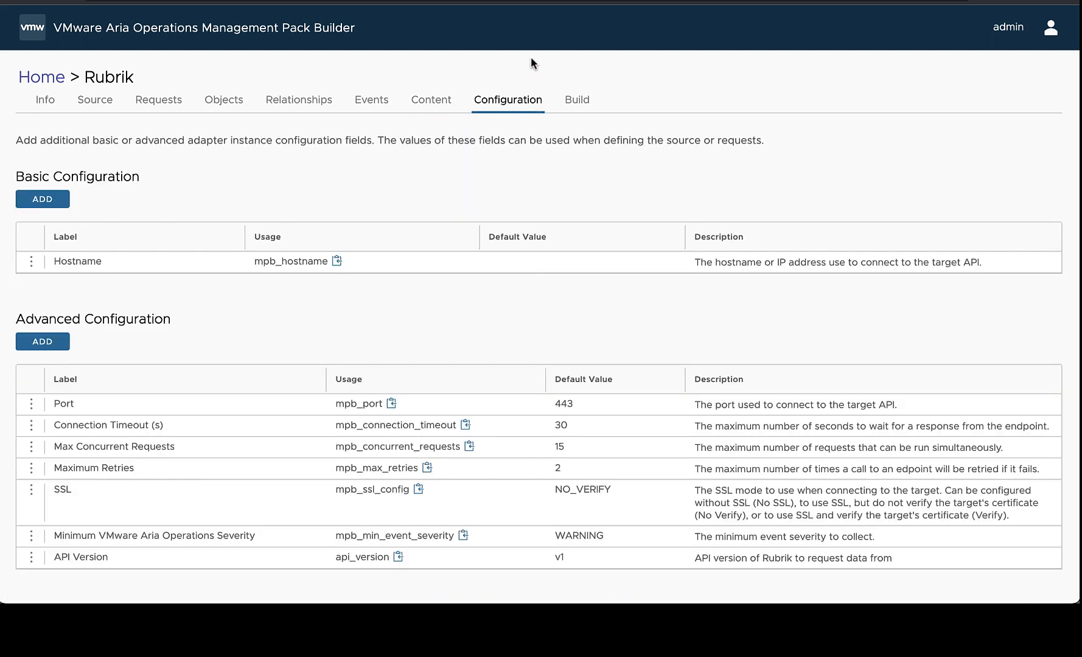